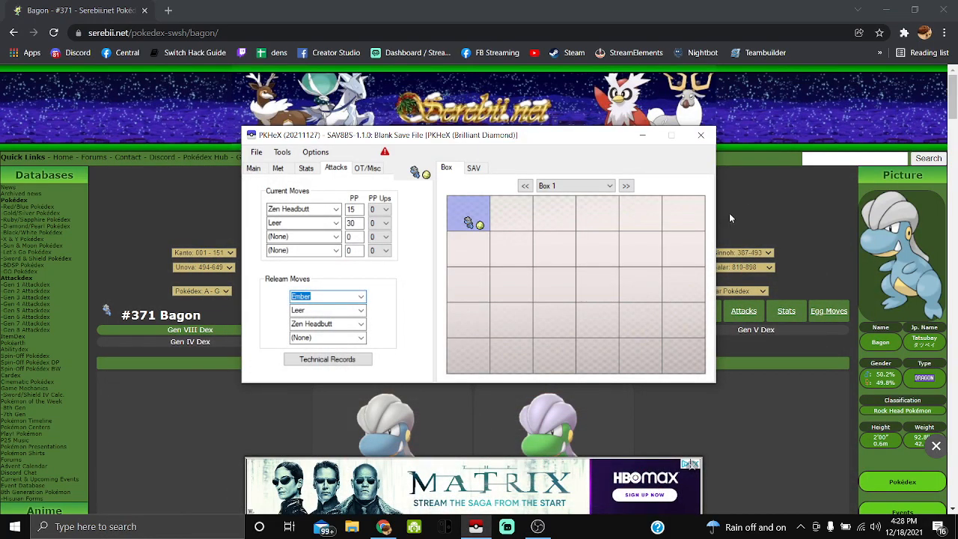
{"action": "mouse_move", "coordinate": [392, 227]}
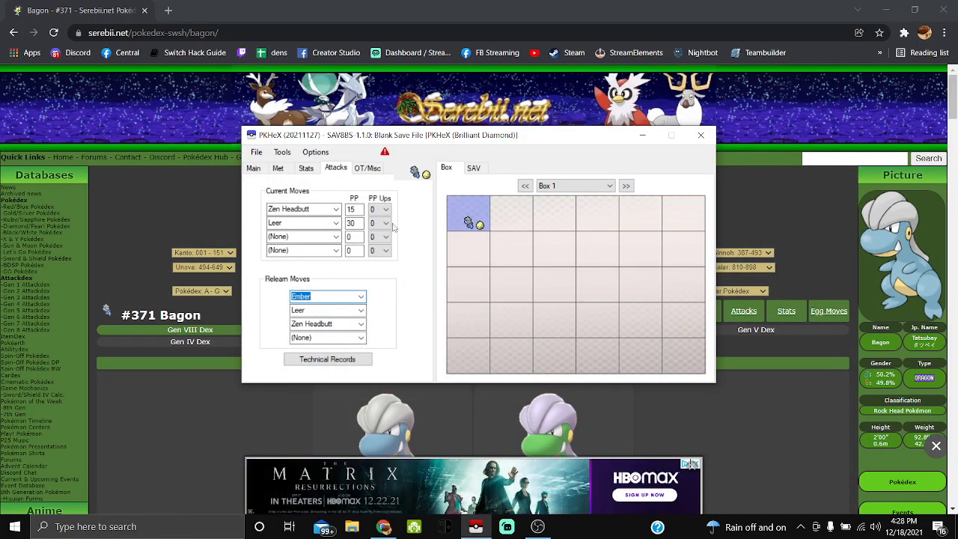
- View the Bagon egg's main details: species Bagon, nickname Egg, level 1
{"action": "left_click", "coordinate": [253, 168]}
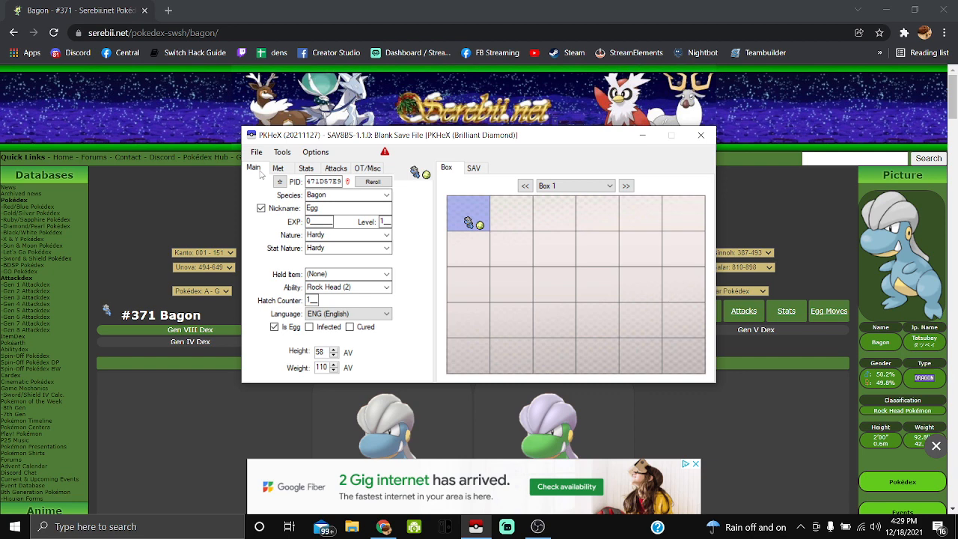
{"action": "mouse_move", "coordinate": [281, 153]}
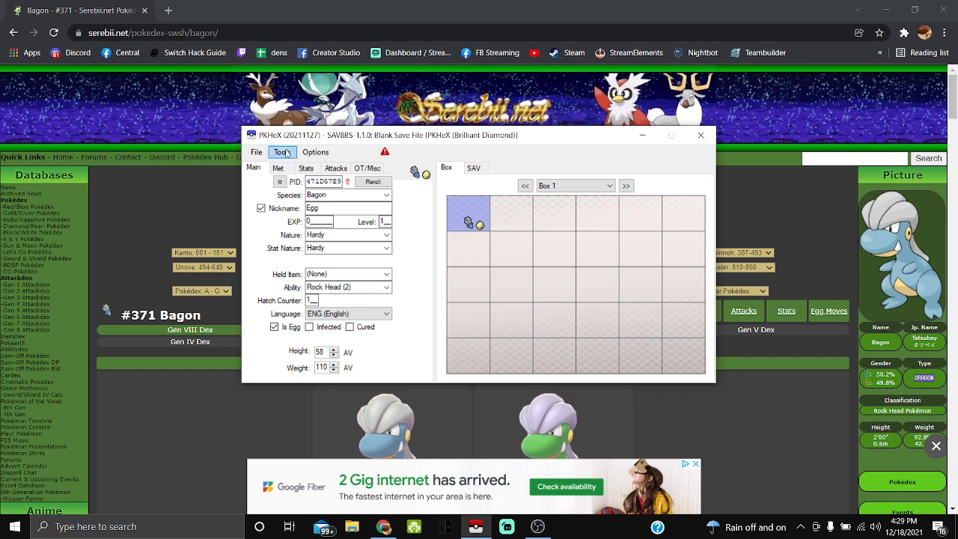
{"action": "mouse_move", "coordinate": [314, 152]}
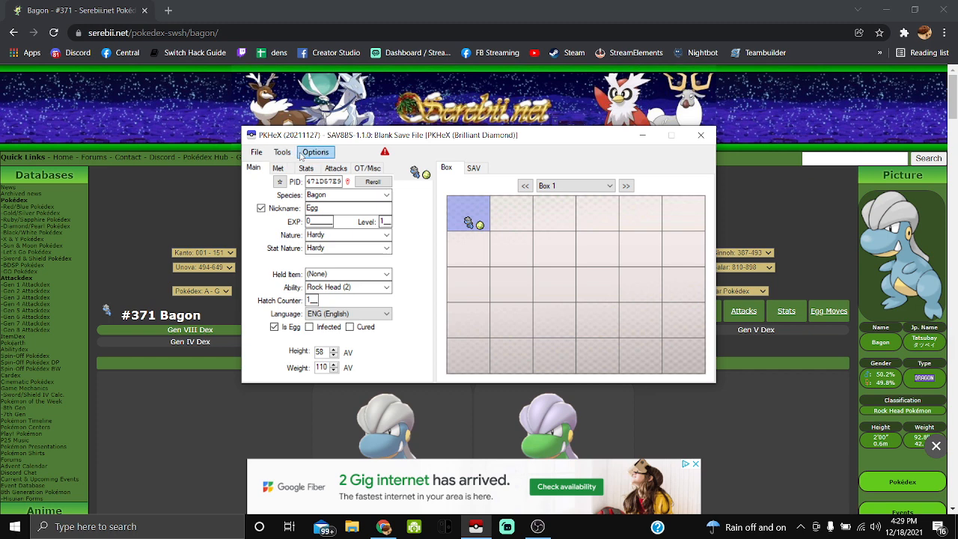
- Set Blank Save Version to Shining Pearl in Settings and reset to a fresh blank save
{"action": "left_click", "coordinate": [315, 152]}
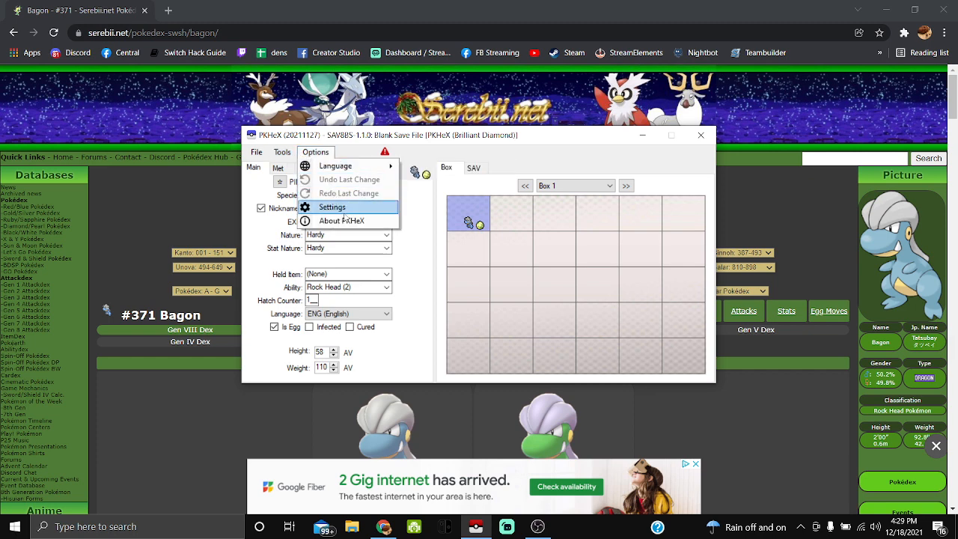
{"action": "left_click", "coordinate": [332, 207]}
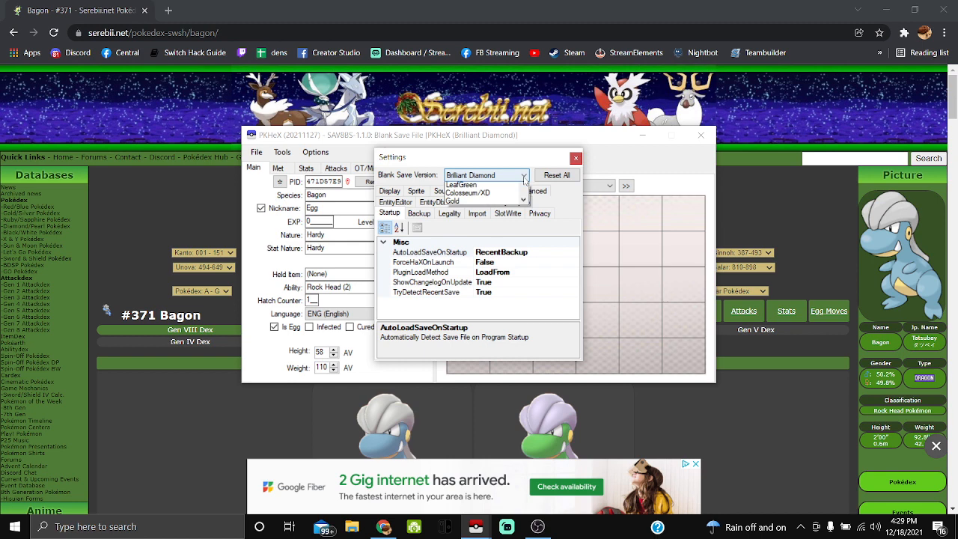
{"action": "left_click", "coordinate": [521, 175]}
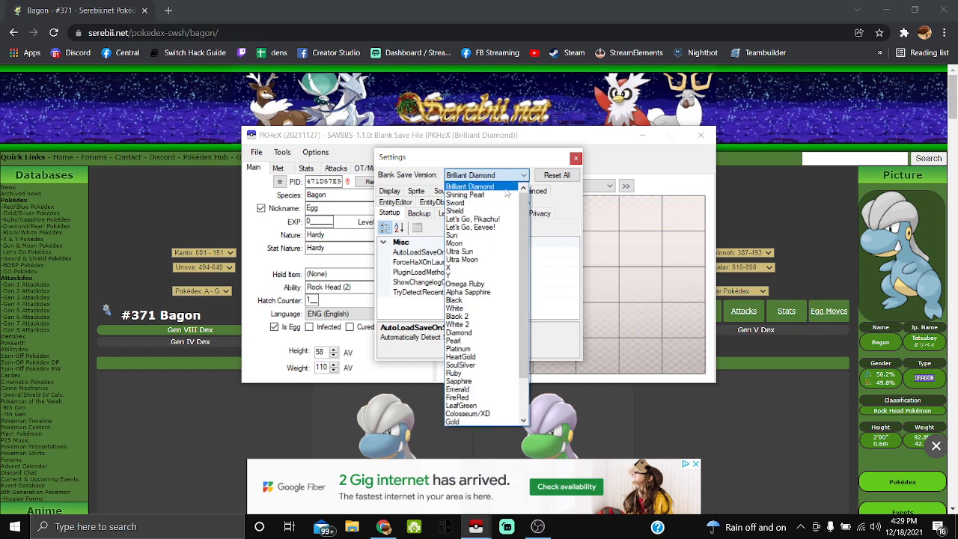
{"action": "left_click", "coordinate": [463, 194]}
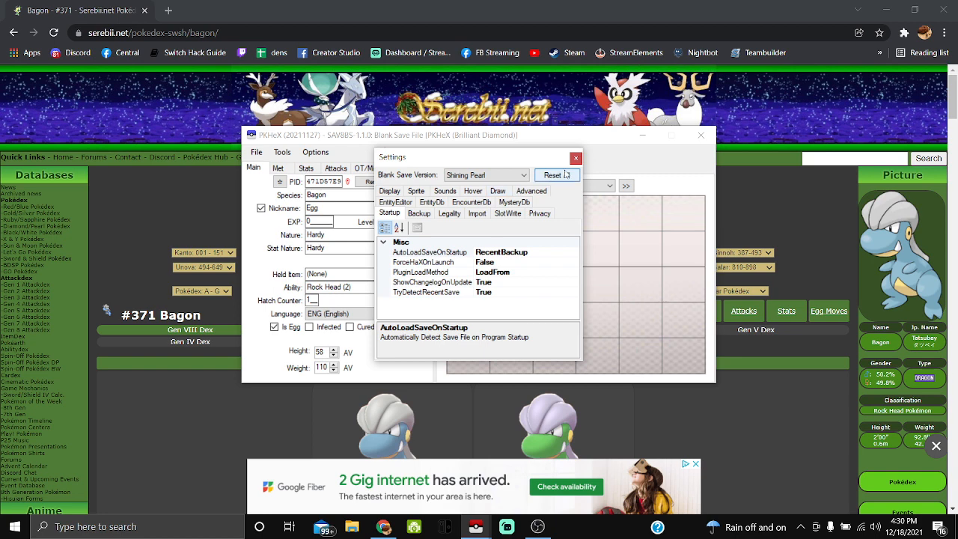
{"action": "left_click", "coordinate": [555, 173]}
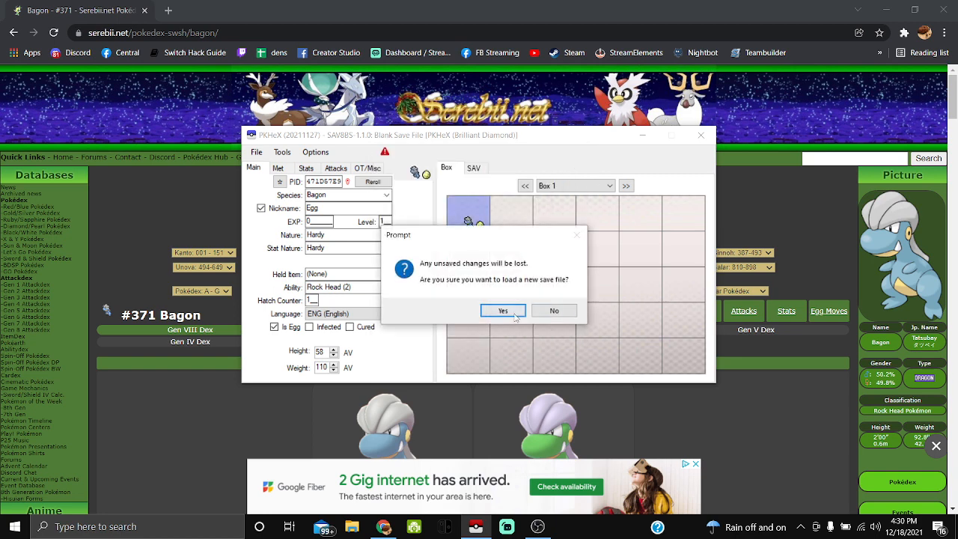
{"action": "left_click", "coordinate": [503, 310]}
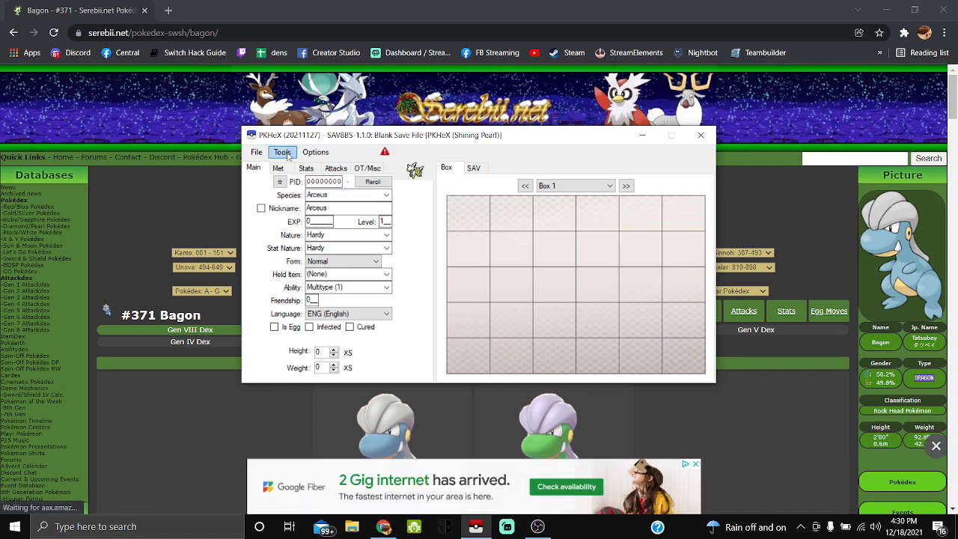
- Search the Encounter Database for species bagon limited to Egg encounters, listing 72 results
{"action": "left_click", "coordinate": [281, 153]}
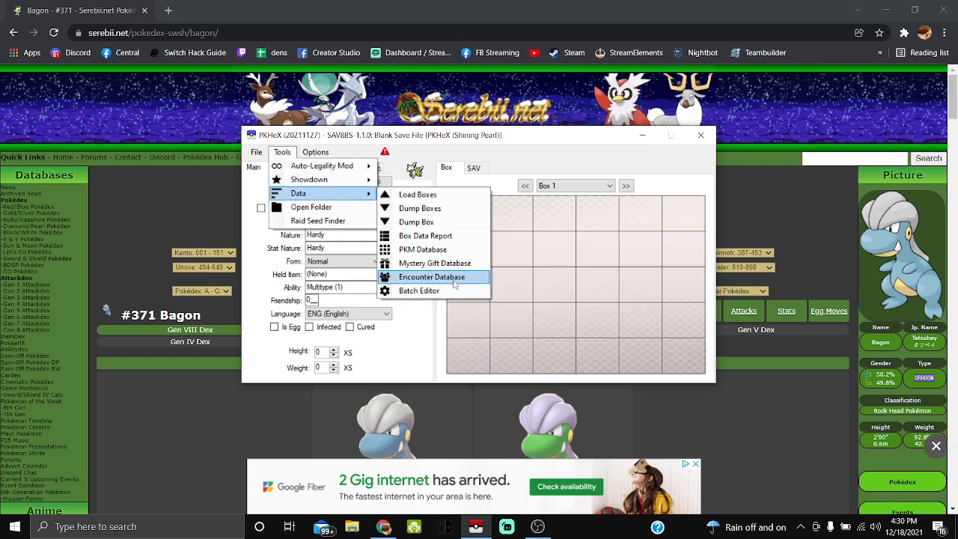
{"action": "left_click", "coordinate": [431, 277]}
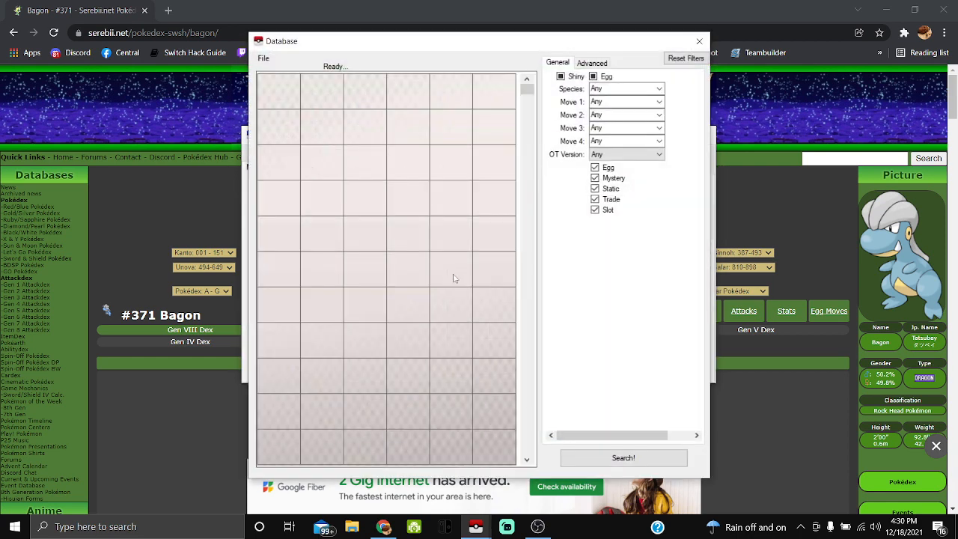
{"action": "left_click", "coordinate": [621, 88]}
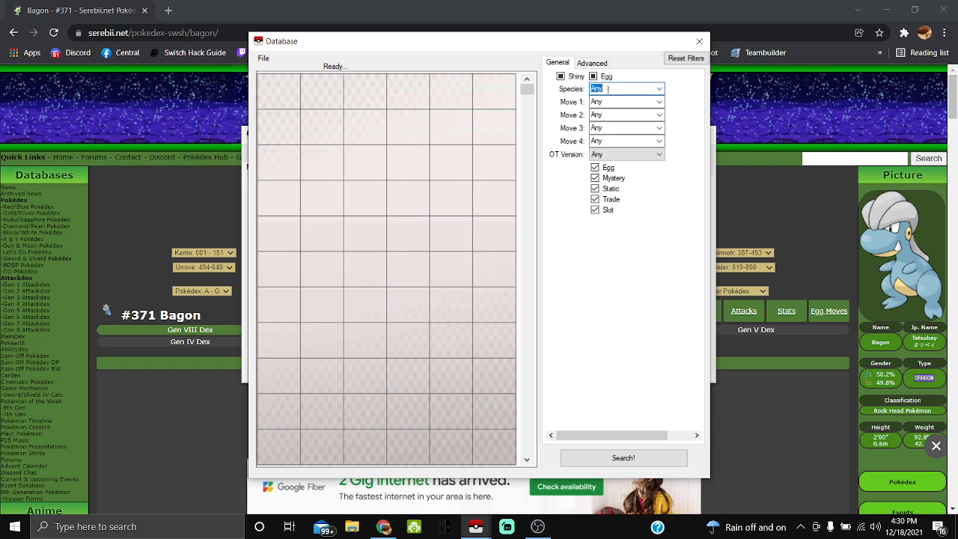
{"action": "type", "text": "bagon"}
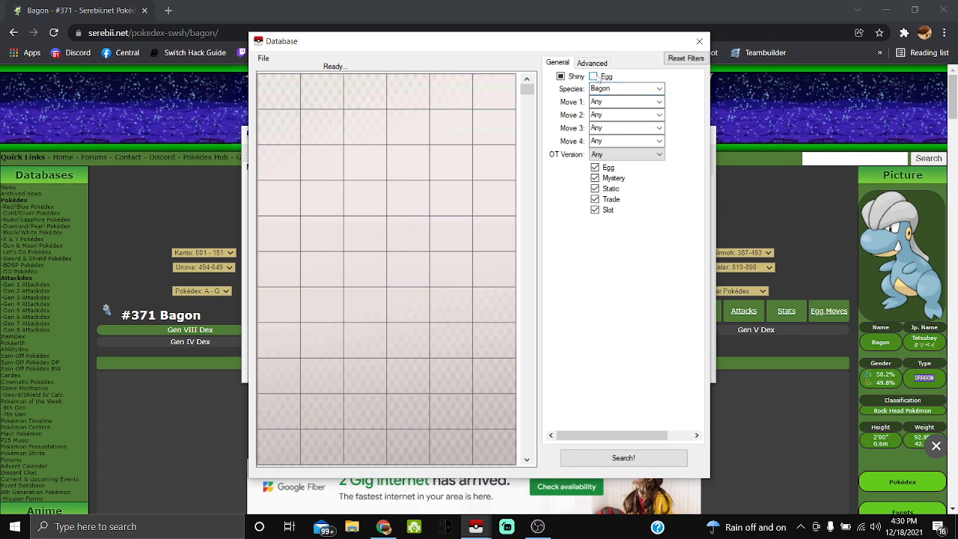
{"action": "left_click", "coordinate": [592, 75]}
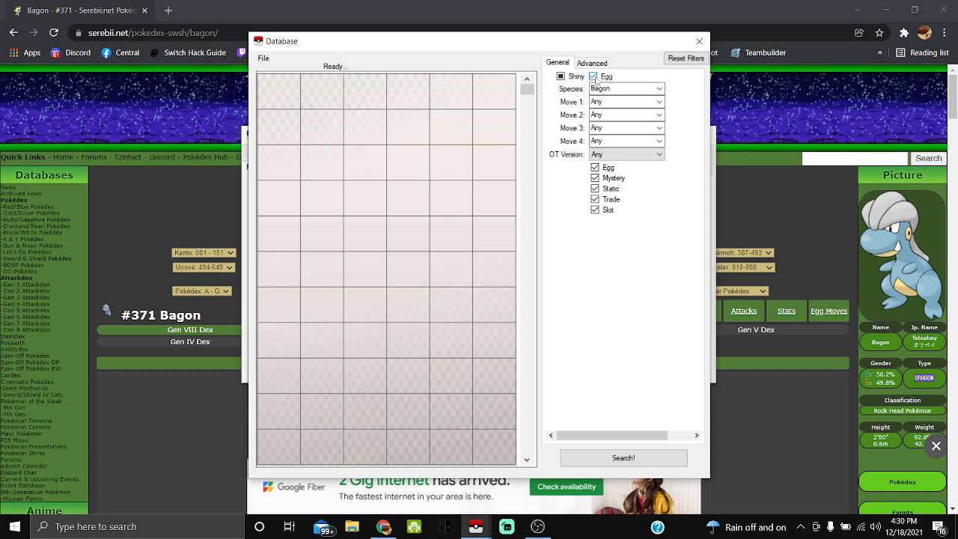
{"action": "left_click", "coordinate": [622, 458]}
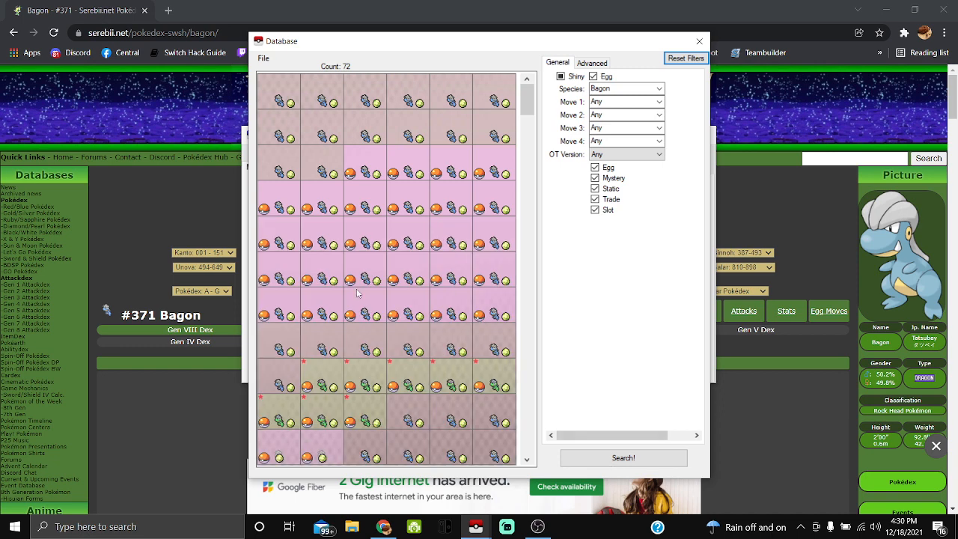
{"action": "mouse_move", "coordinate": [291, 102]}
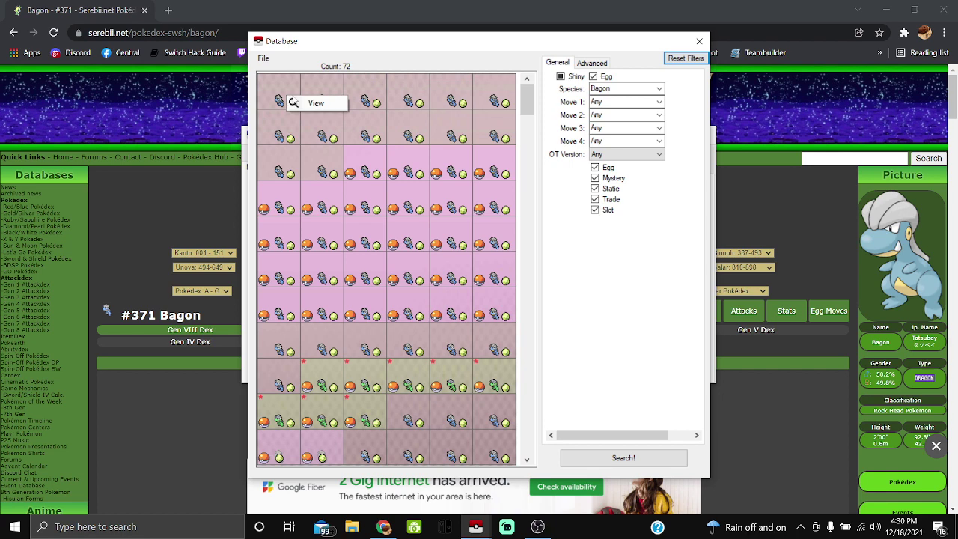
{"action": "mouse_move", "coordinate": [320, 98]}
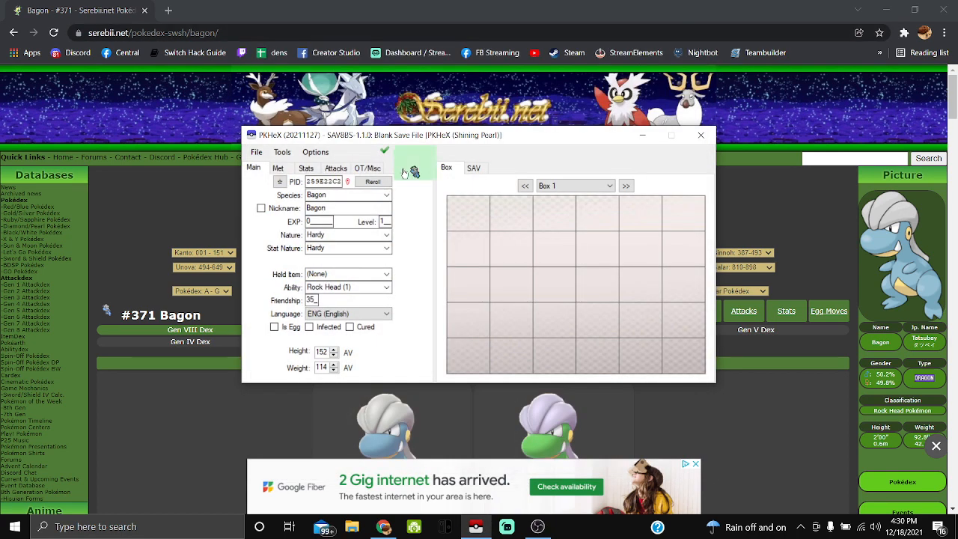
{"action": "mouse_move", "coordinate": [413, 171]}
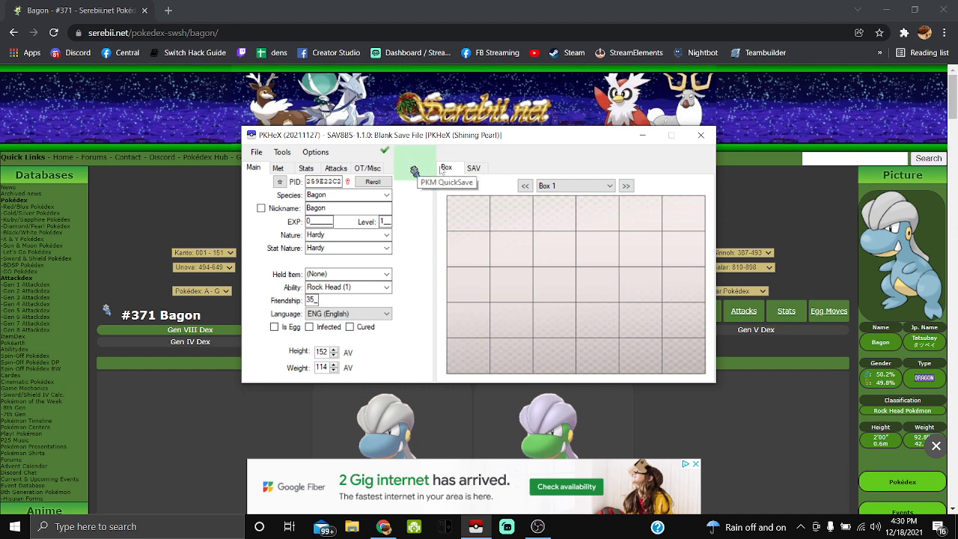
{"action": "mouse_move", "coordinate": [257, 357]}
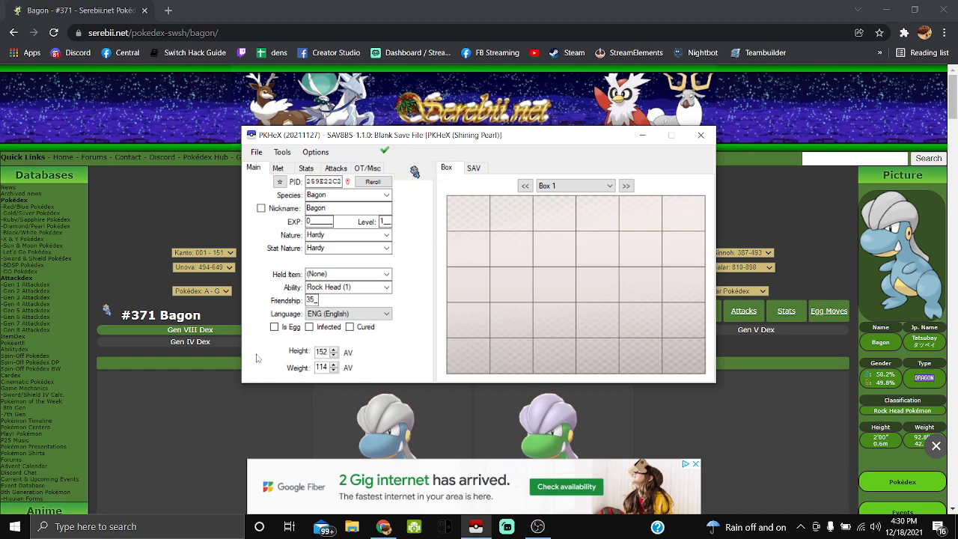
- Mark the loaded Bagon as an egg and review its Shining Pearl Nursery Couple met conditions
{"action": "left_click", "coordinate": [276, 327]}
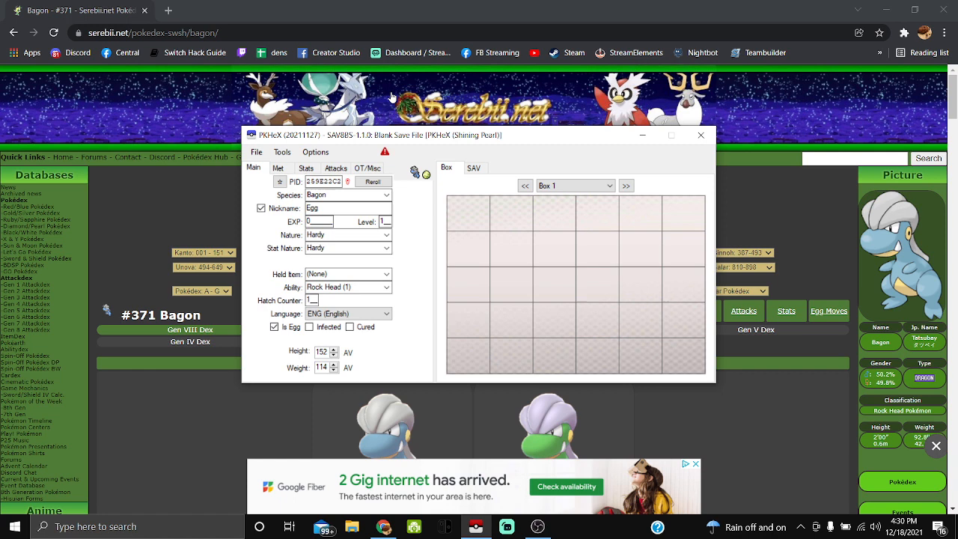
{"action": "left_click", "coordinate": [385, 149]}
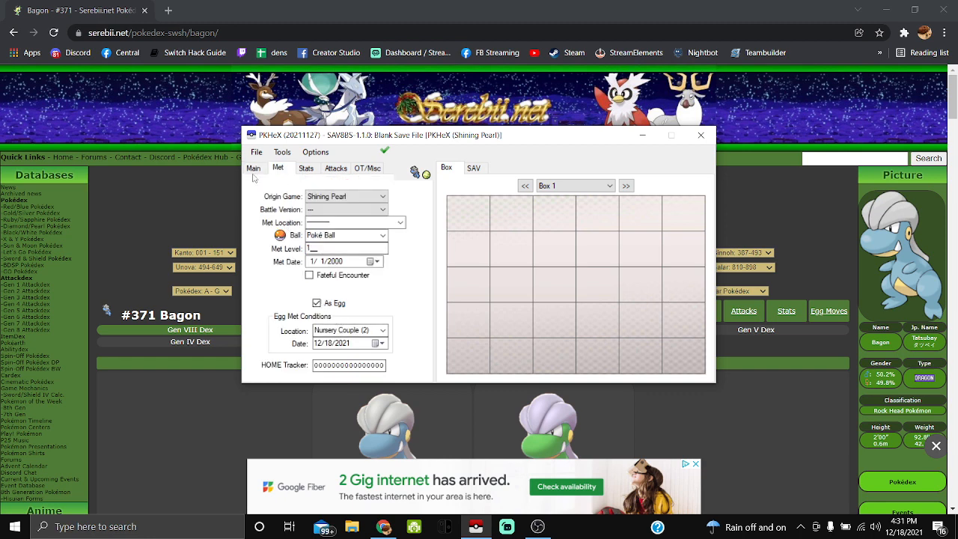
- Reroll the Bagon egg's PID as shiny from the main details
{"action": "left_click", "coordinate": [254, 167]}
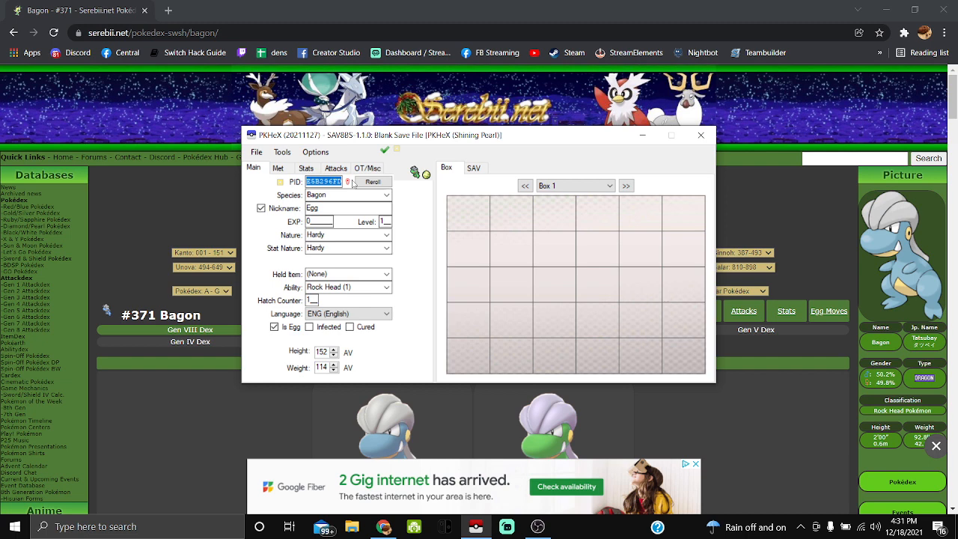
{"action": "left_click", "coordinate": [371, 181]}
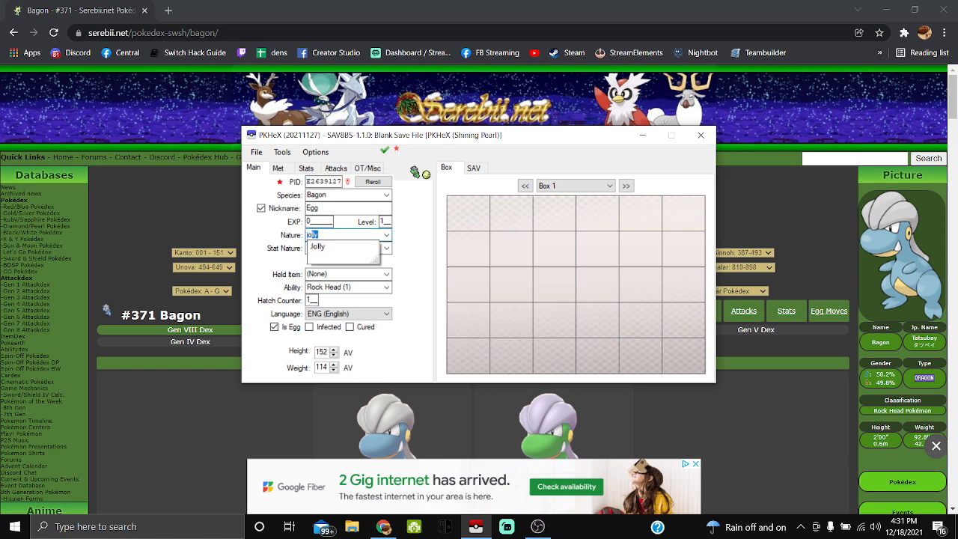
- Set Nature and Stat Nature to Jolly, ability Sheer Force (H), and confirm the egg is Legal
{"action": "left_click", "coordinate": [372, 181]}
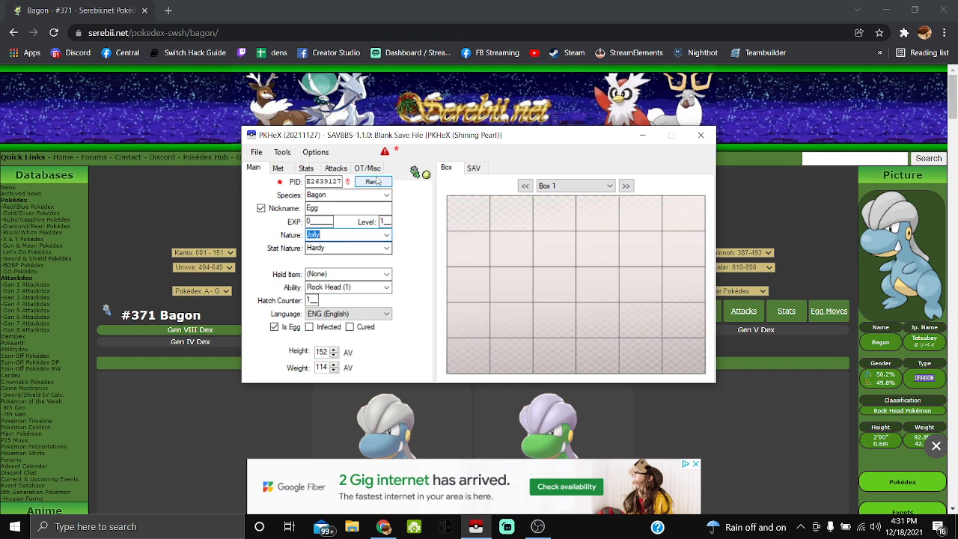
{"action": "mouse_move", "coordinate": [331, 257]}
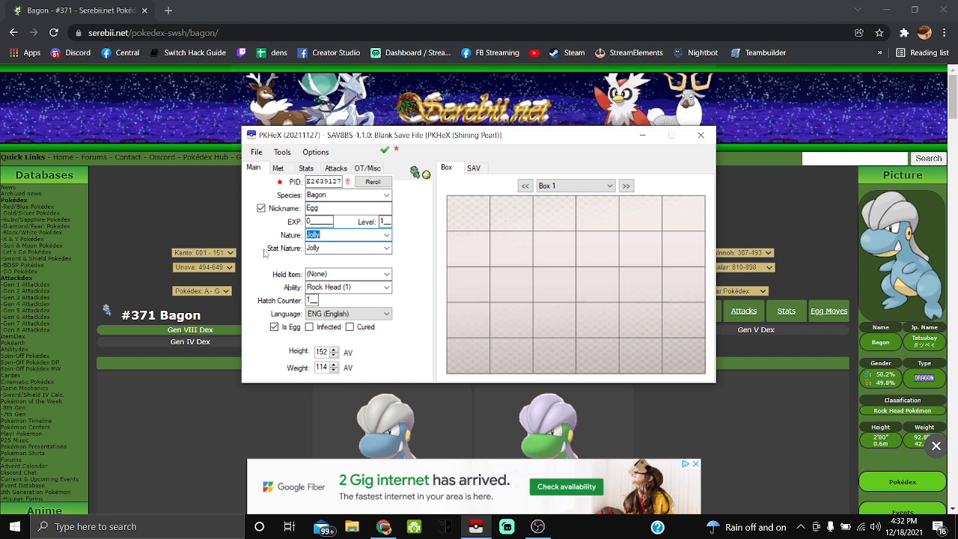
{"action": "mouse_move", "coordinate": [348, 248]}
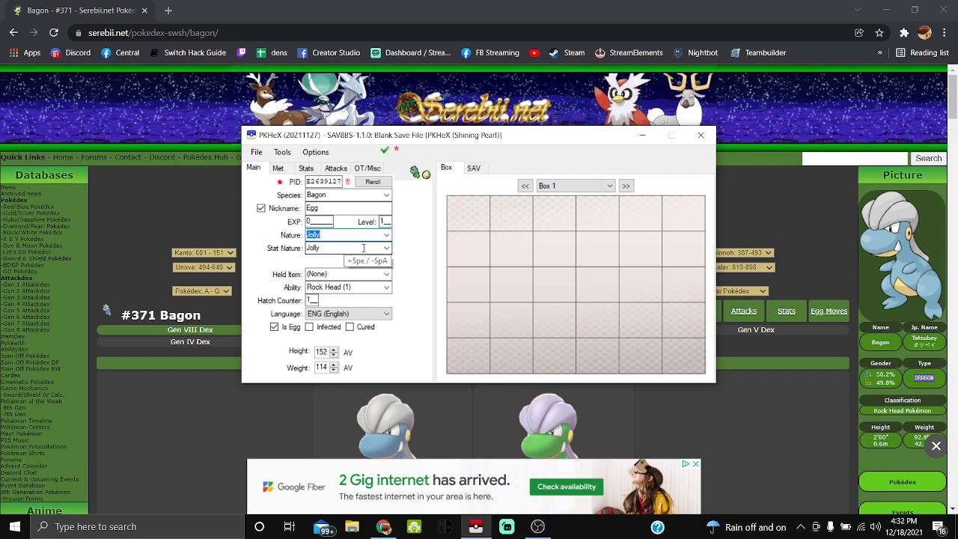
{"action": "left_click", "coordinate": [386, 248]}
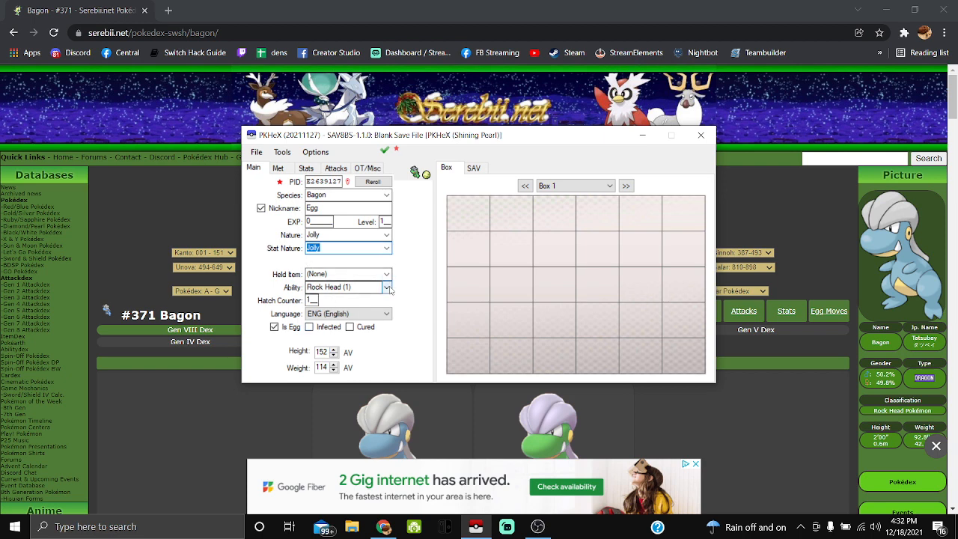
{"action": "left_click", "coordinate": [386, 287]}
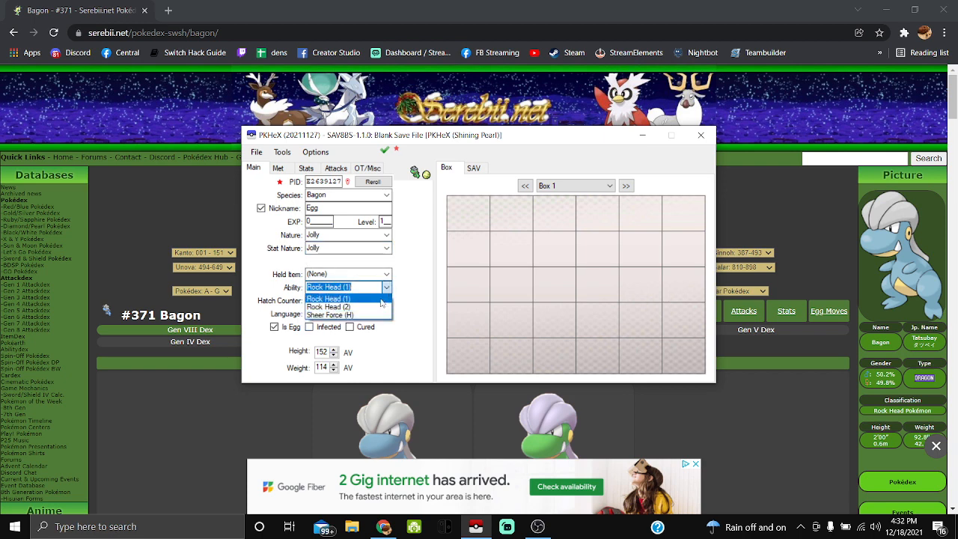
{"action": "left_click", "coordinate": [329, 314]}
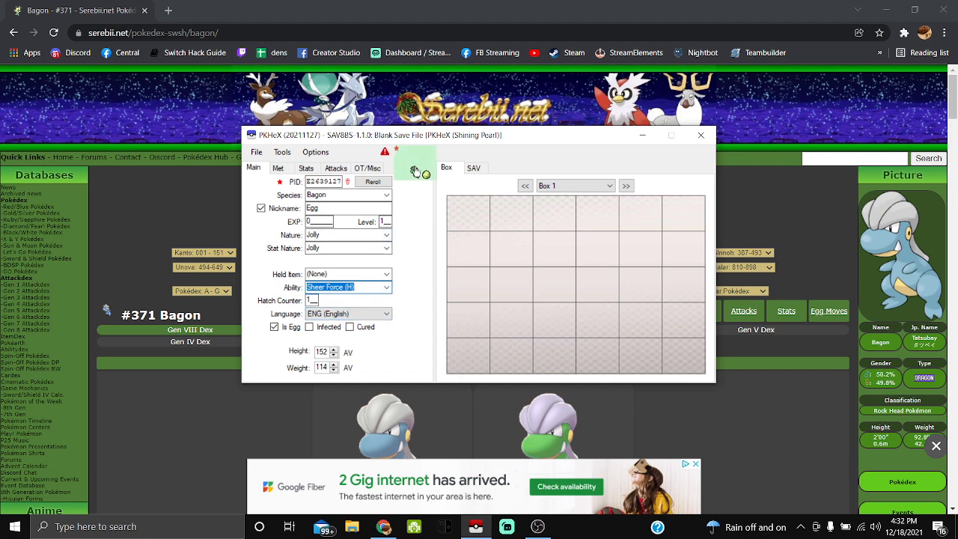
{"action": "left_click", "coordinate": [416, 174]}
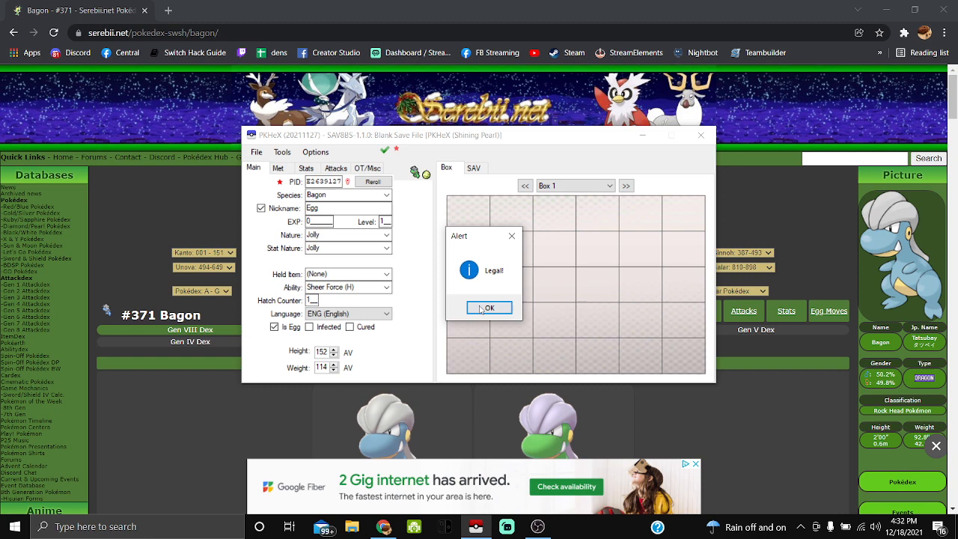
{"action": "left_click", "coordinate": [488, 309]}
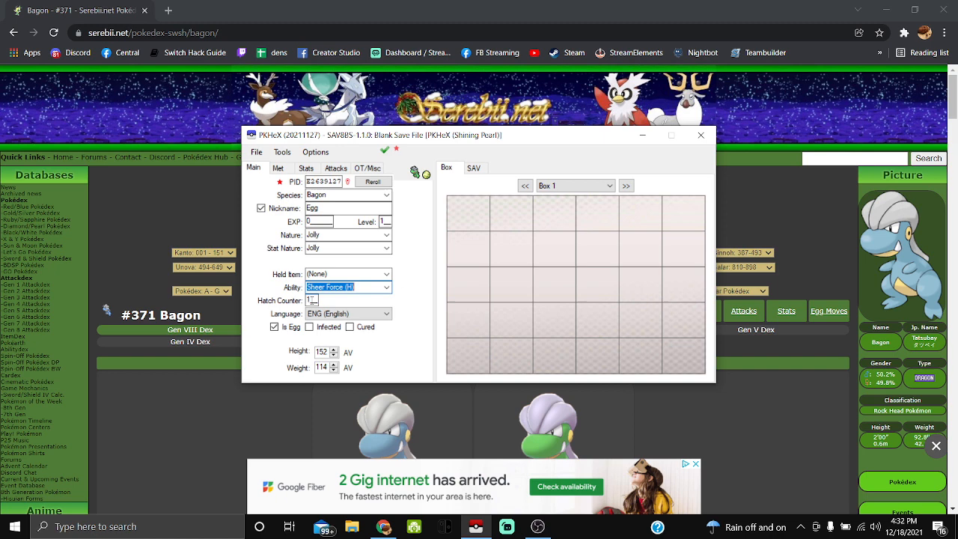
{"action": "mouse_move", "coordinate": [335, 337]}
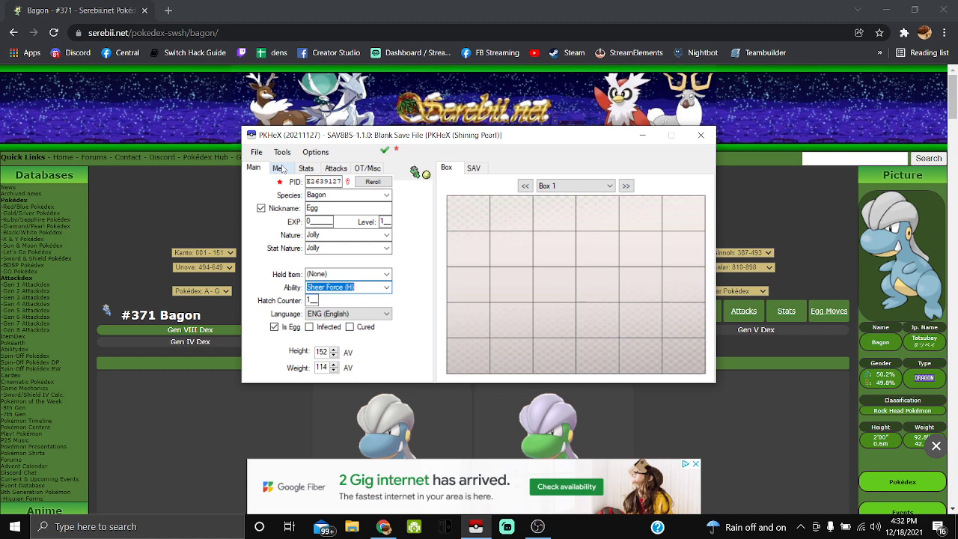
- Choose Quick Ball as the egg's ball on its met details
{"action": "left_click", "coordinate": [278, 167]}
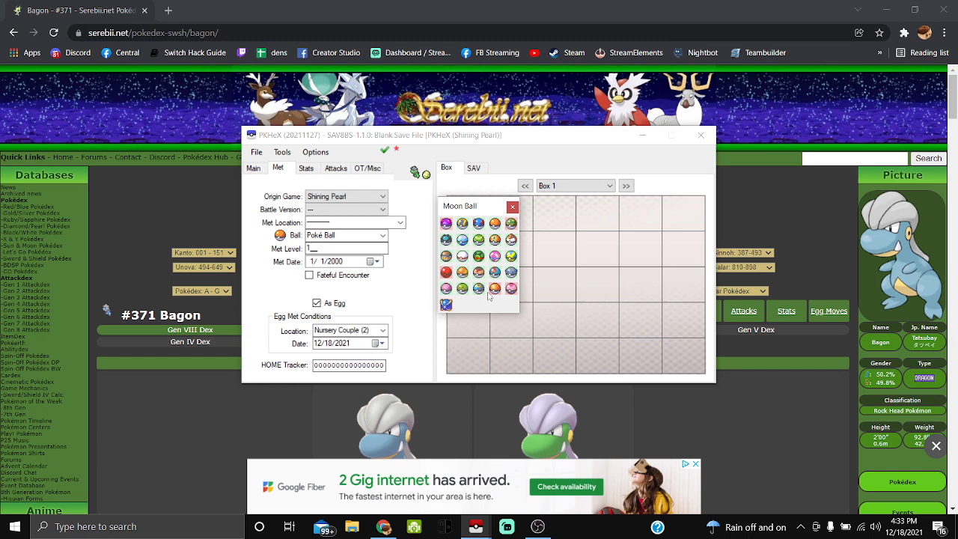
{"action": "mouse_move", "coordinate": [502, 289]}
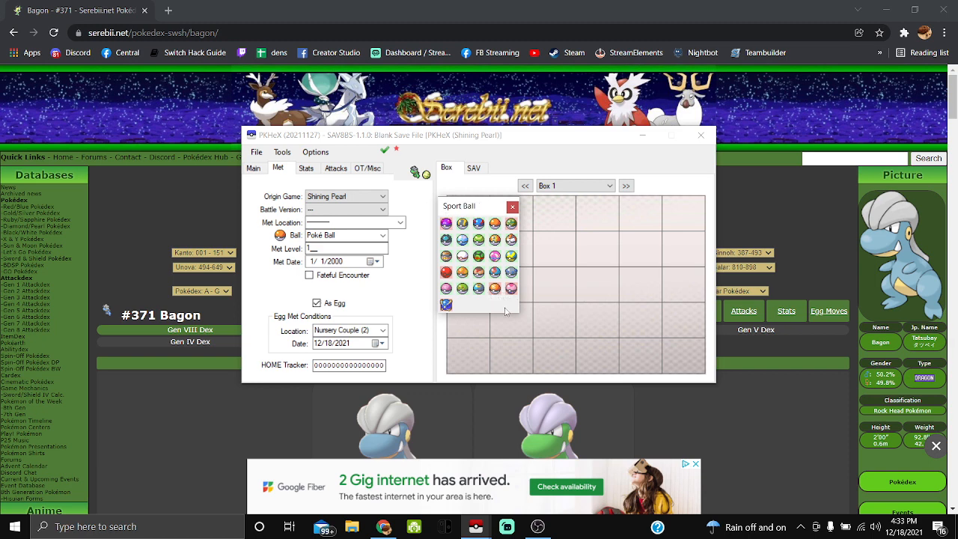
{"action": "mouse_move", "coordinate": [477, 240]}
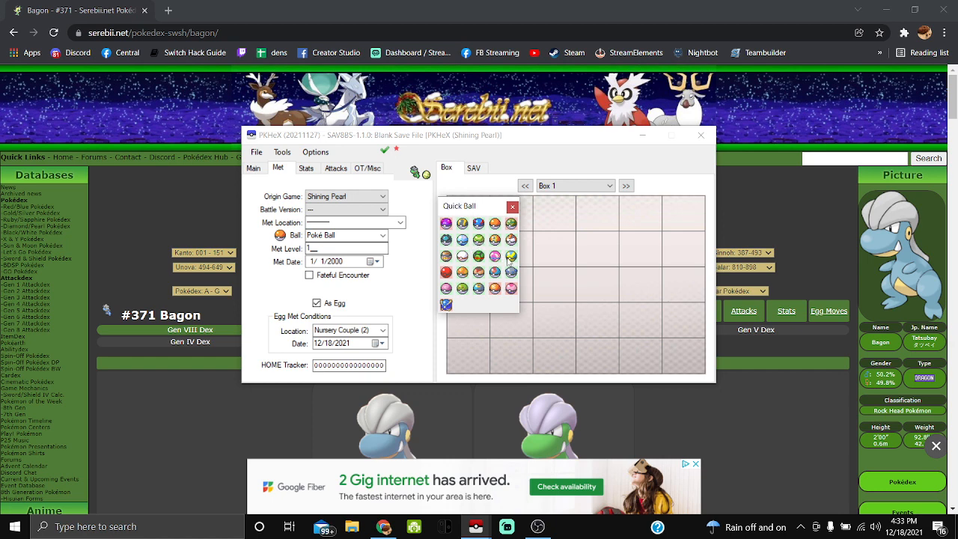
{"action": "left_click", "coordinate": [512, 256]}
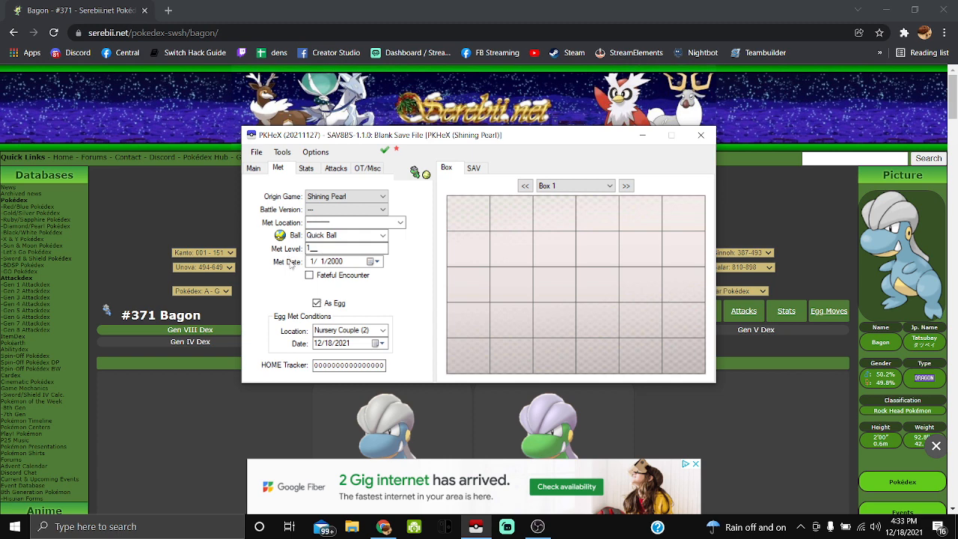
- Set the egg's met date to today (12/18/2021) and show its stats and IVs
{"action": "left_click", "coordinate": [375, 260]}
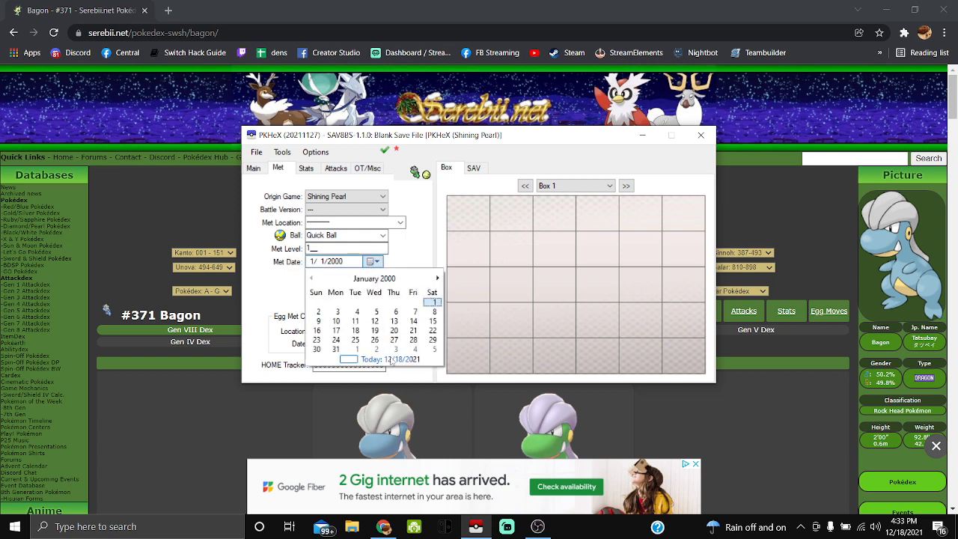
{"action": "left_click", "coordinate": [389, 359]}
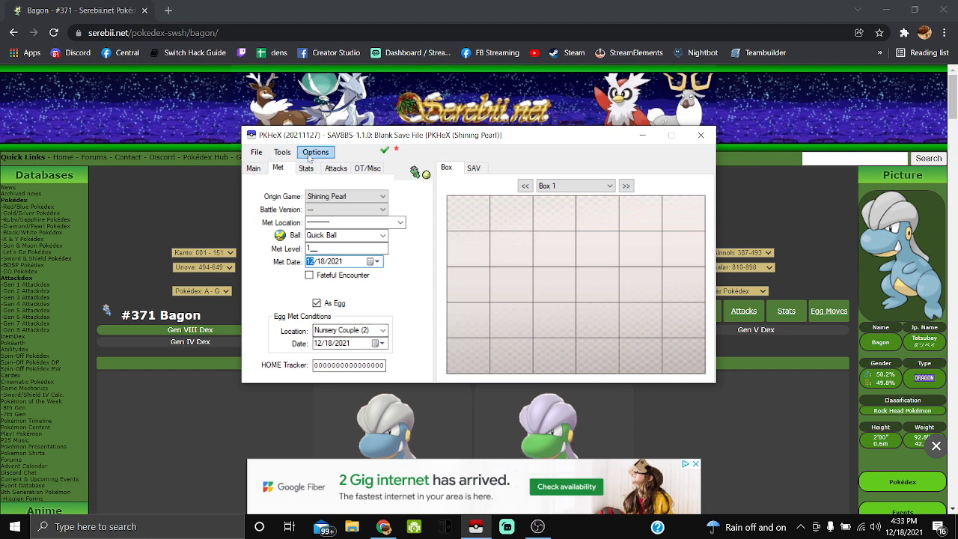
{"action": "left_click", "coordinate": [305, 168]}
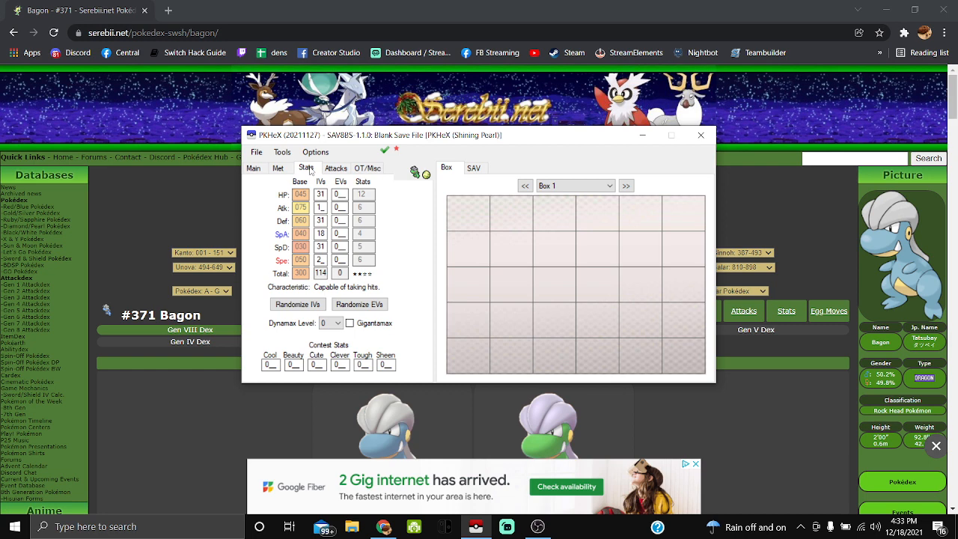
- Edit the egg's IVs so all six read 31, checking the main details along the way
{"action": "left_click", "coordinate": [252, 168]}
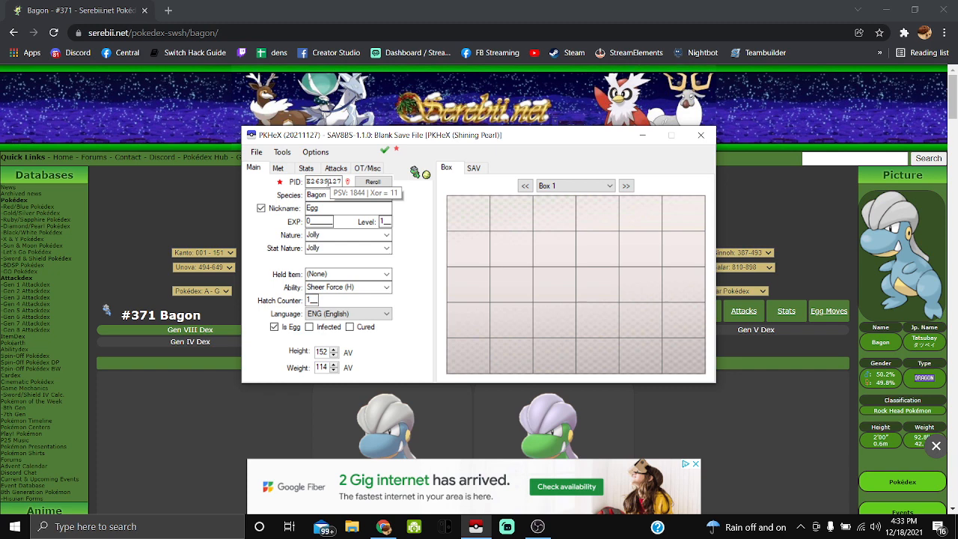
{"action": "left_click", "coordinate": [305, 168]}
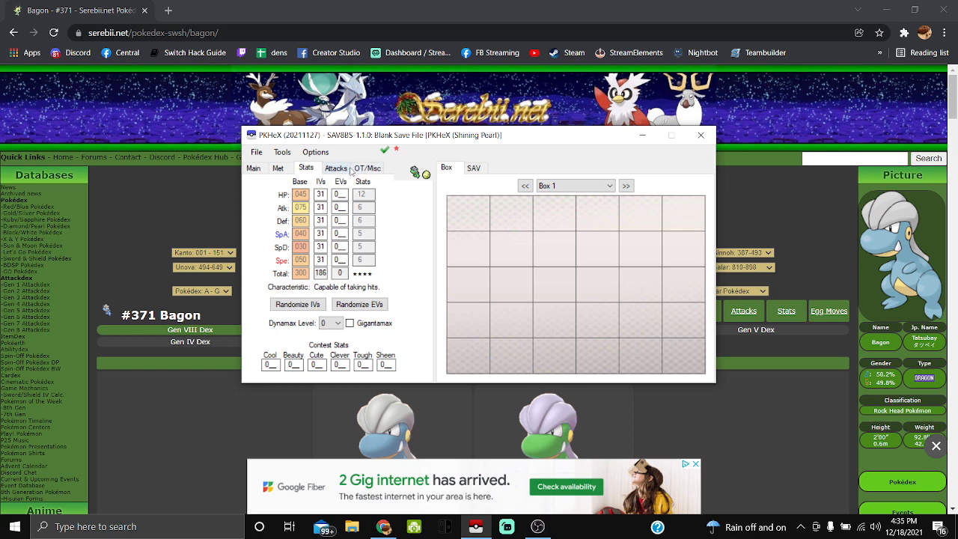
{"action": "left_click", "coordinate": [296, 304]}
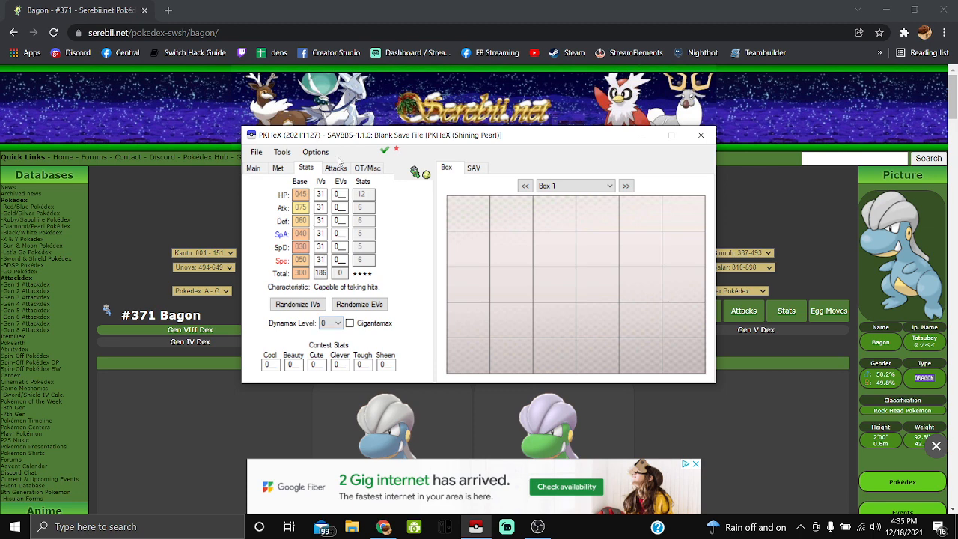
{"action": "left_click", "coordinate": [335, 168]}
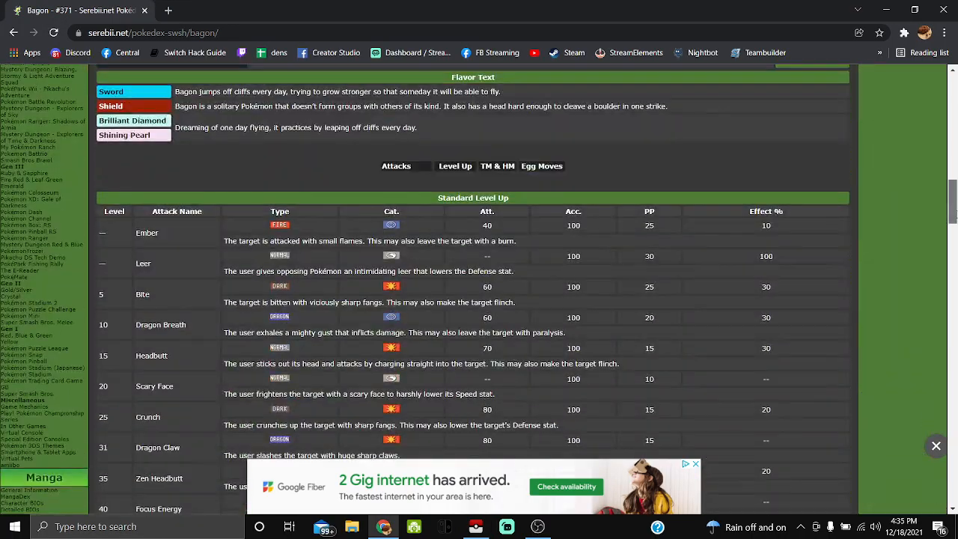
- Scroll Serebii's Bagon page to the Egg Moves table listing Dragon Dance and Dragon Rush
{"action": "scroll", "scroll_direction": "down", "scroll_amount": 3}
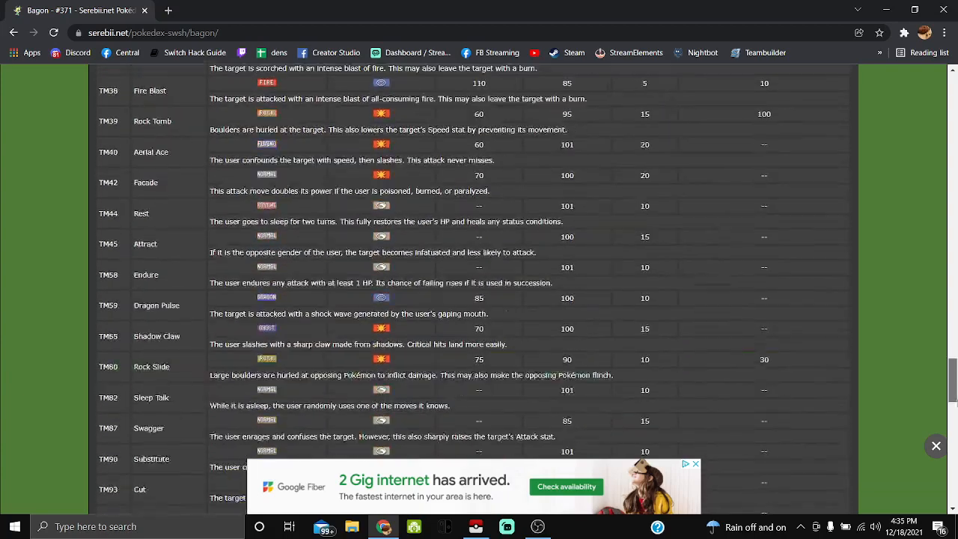
{"action": "scroll", "scroll_direction": "down", "scroll_amount": 3}
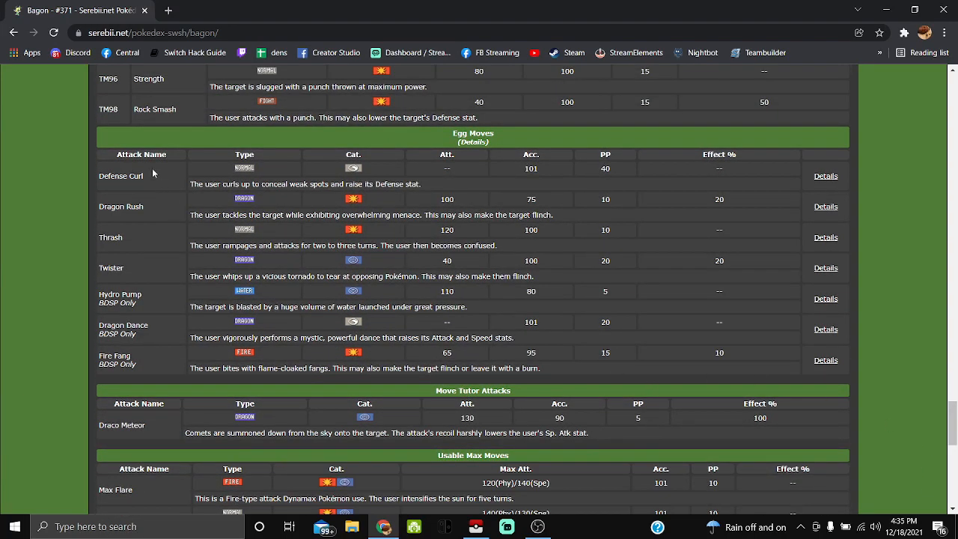
{"action": "mouse_move", "coordinate": [144, 186]}
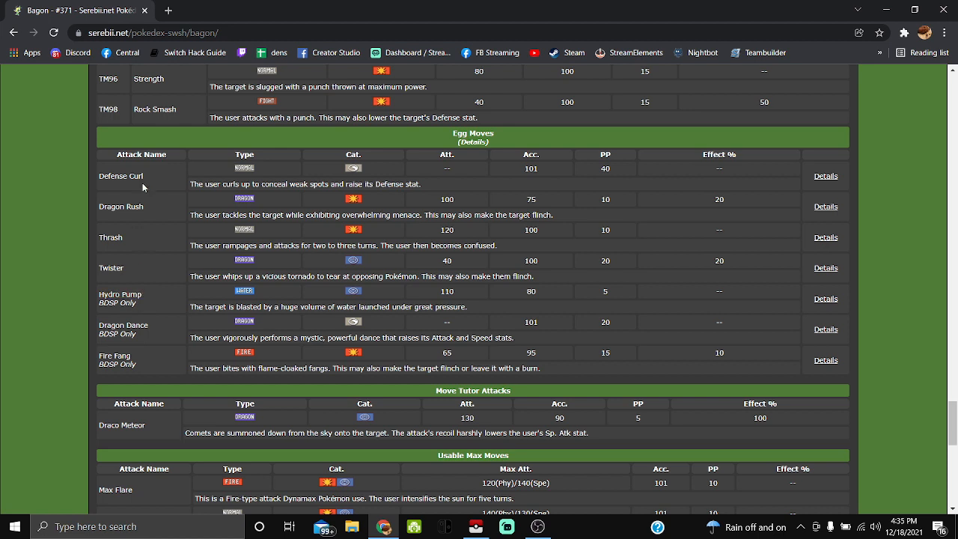
{"action": "mouse_move", "coordinate": [155, 266]}
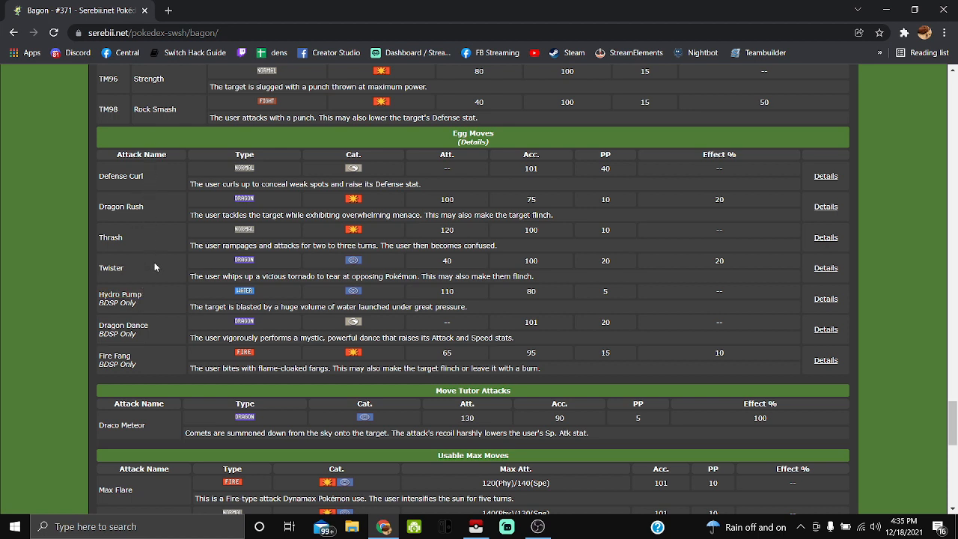
{"action": "mouse_move", "coordinate": [138, 344]}
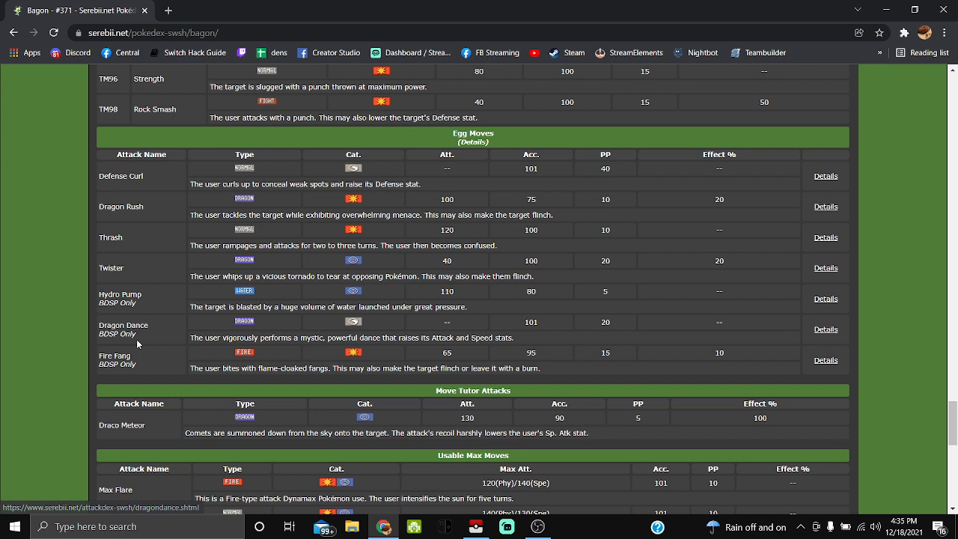
{"action": "mouse_move", "coordinate": [154, 371]}
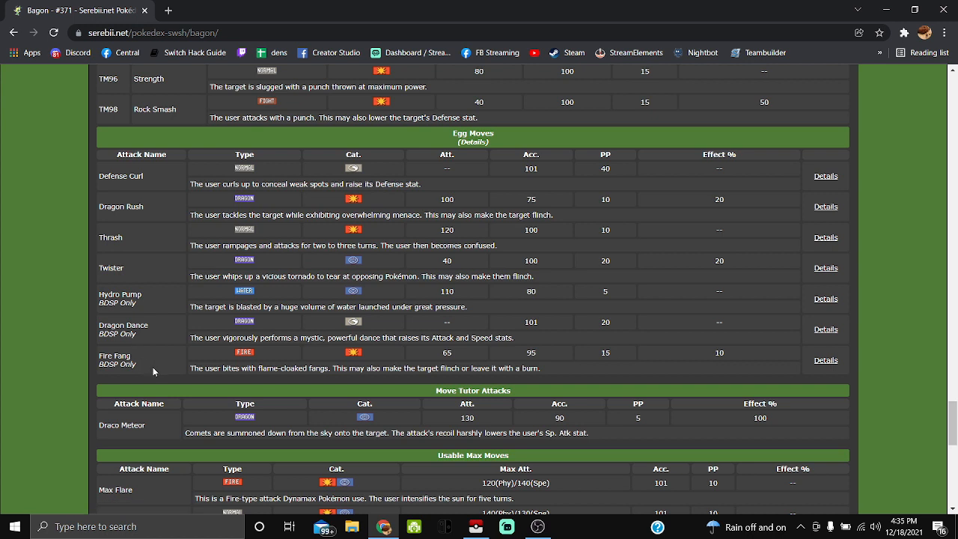
{"action": "mouse_move", "coordinate": [475, 527]}
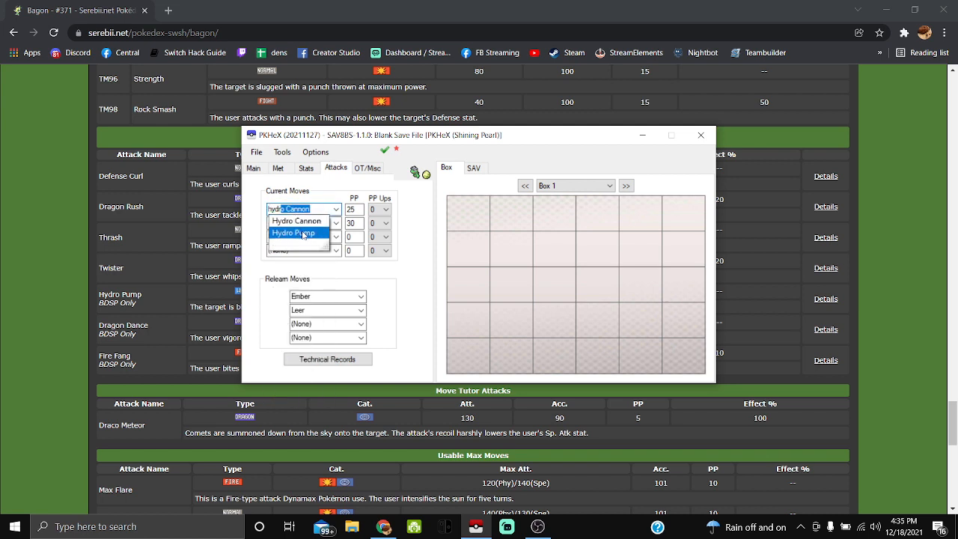
- Set the four current moves to Hydro Pump, Dragon Dance, Fire Fang and Twister
{"action": "left_click", "coordinate": [294, 234]}
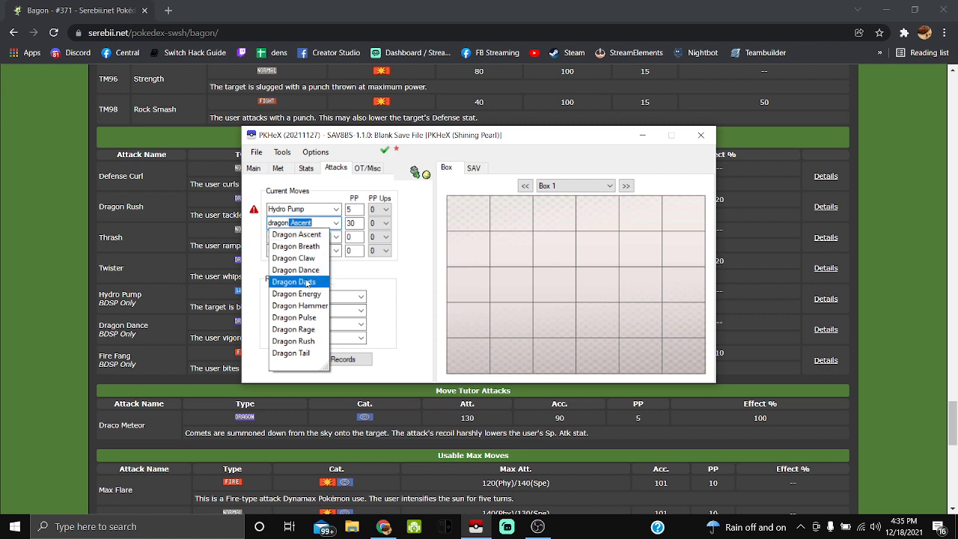
{"action": "left_click", "coordinate": [296, 269]}
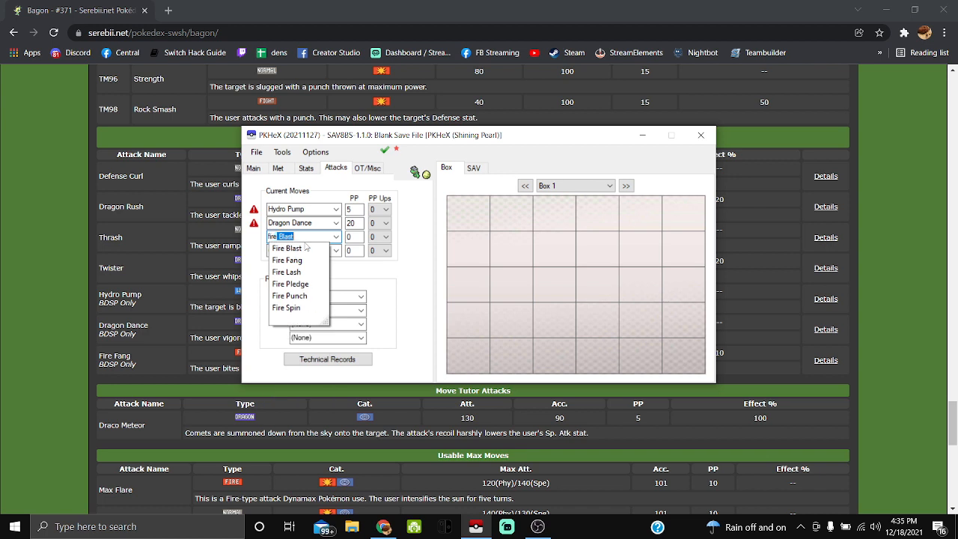
{"action": "left_click", "coordinate": [288, 260]}
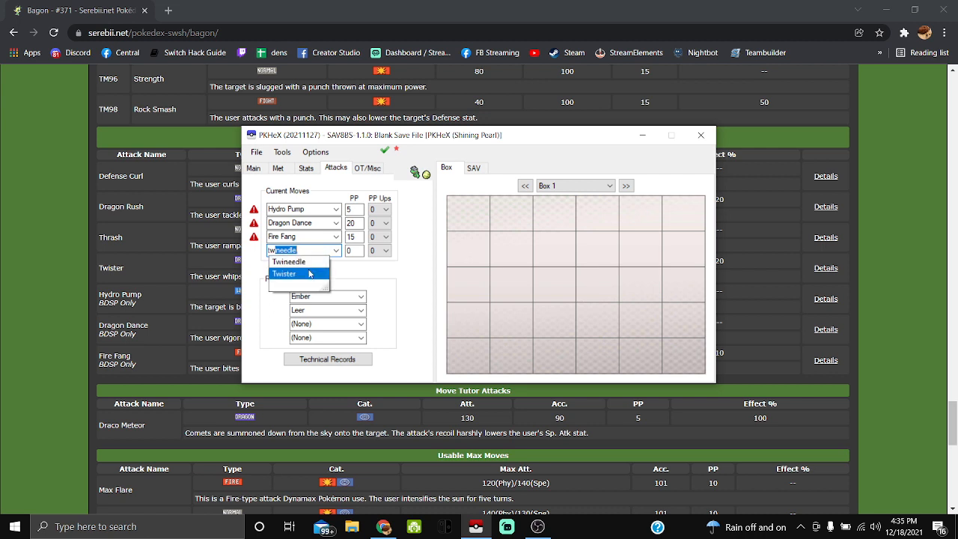
{"action": "left_click", "coordinate": [284, 272]}
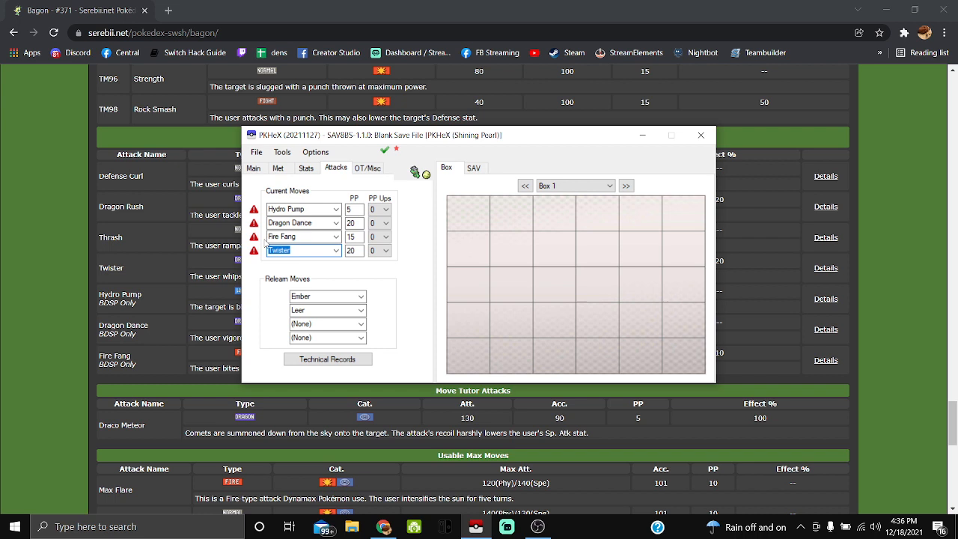
{"action": "mouse_move", "coordinate": [279, 303]}
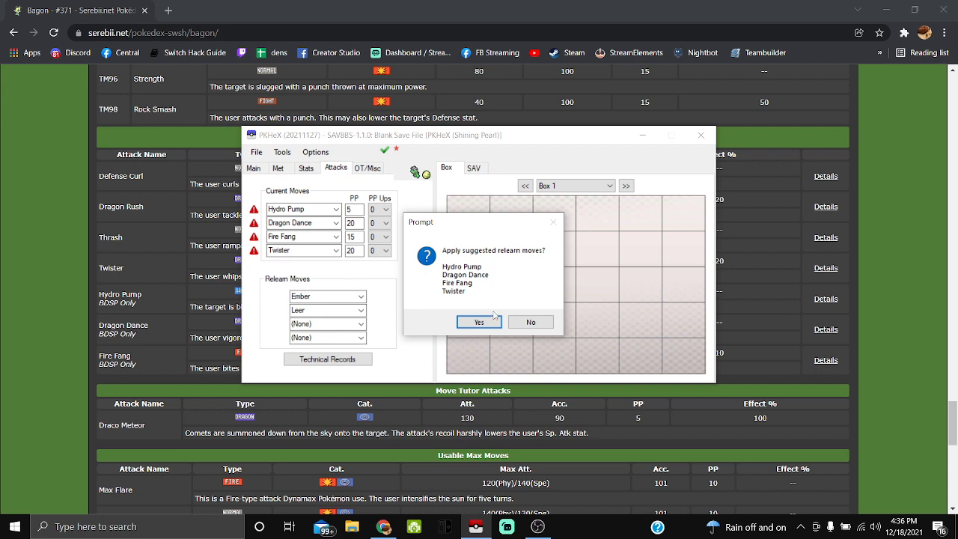
- Accept the suggested relearn moves and confirm the egg passes as Legal
{"action": "left_click", "coordinate": [479, 322]}
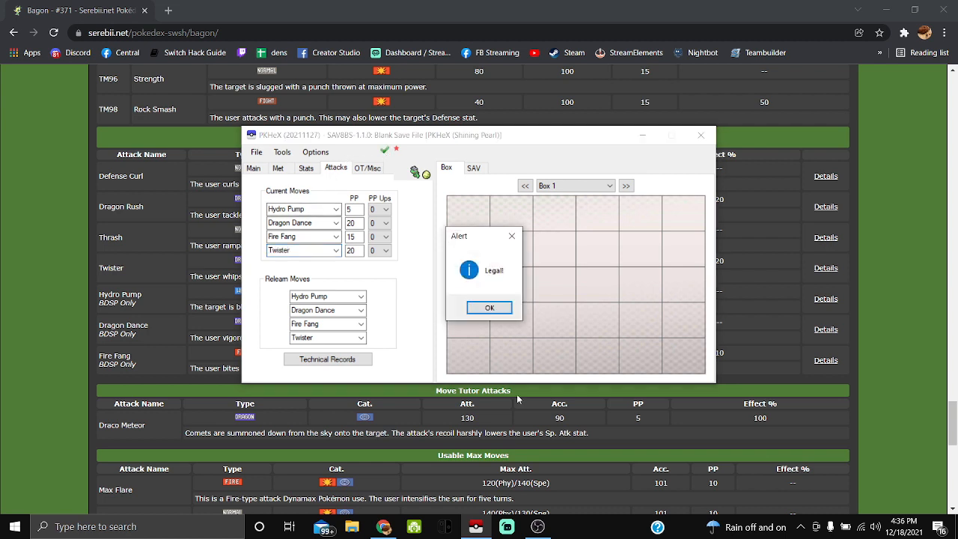
{"action": "left_click", "coordinate": [488, 308]}
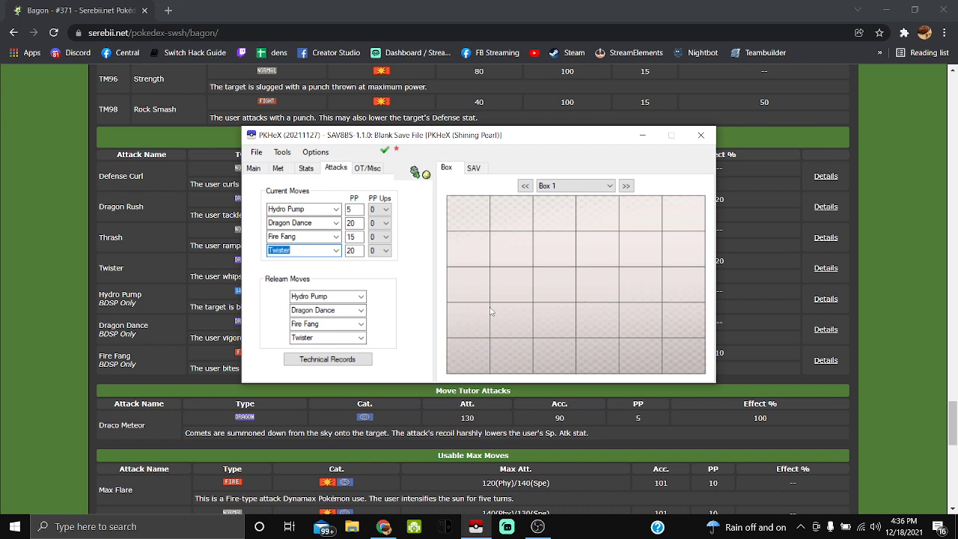
{"action": "left_click", "coordinate": [368, 168]}
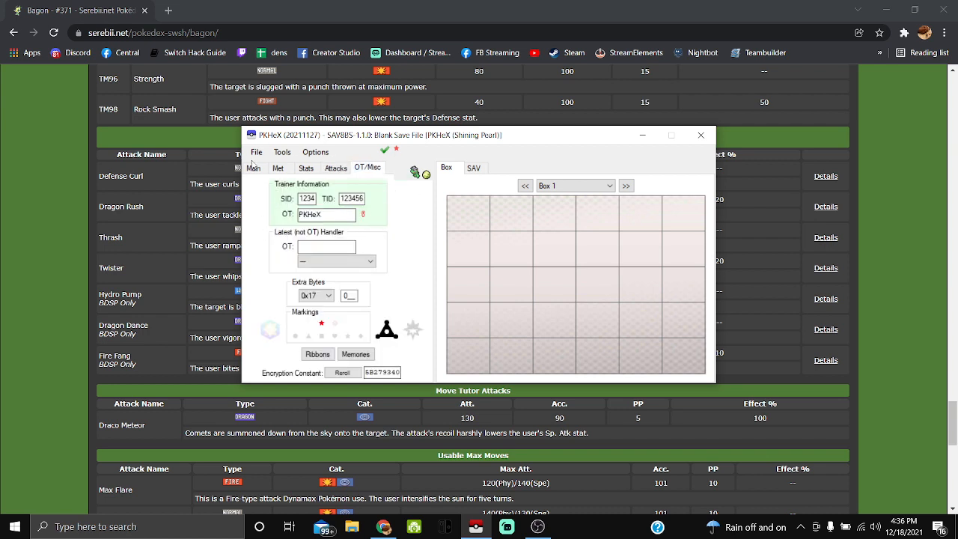
{"action": "mouse_move", "coordinate": [407, 197]}
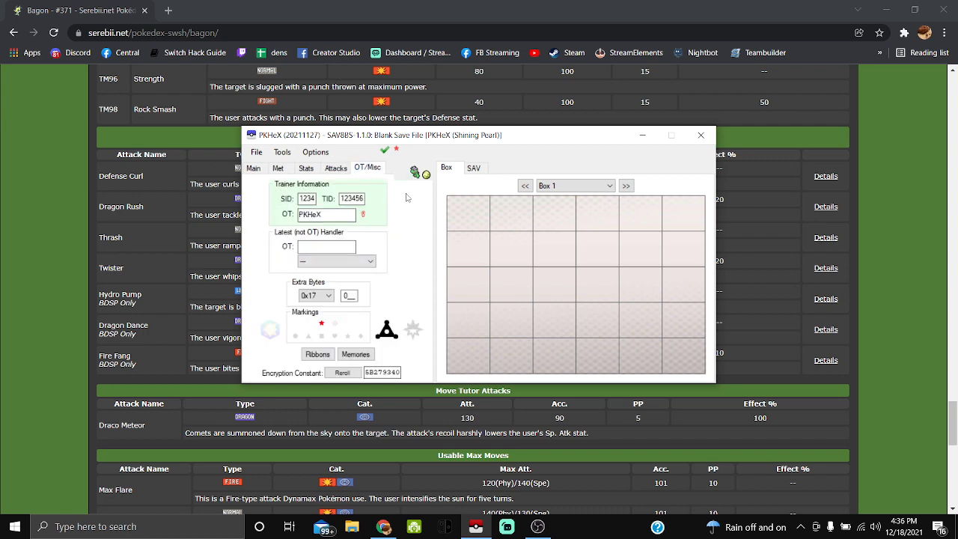
{"action": "mouse_move", "coordinate": [395, 210]}
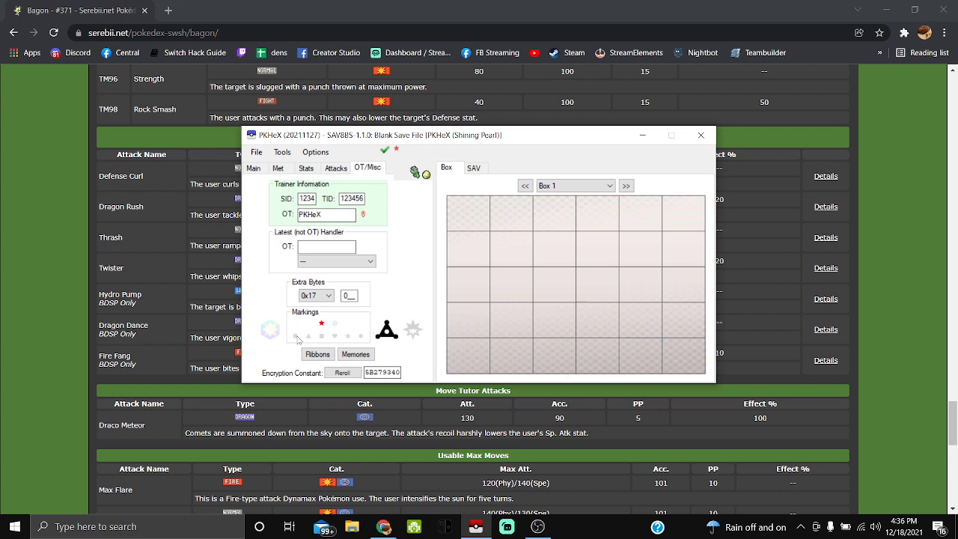
- Add two colored marking symbols to the egg under Markings
{"action": "left_click", "coordinate": [296, 335]}
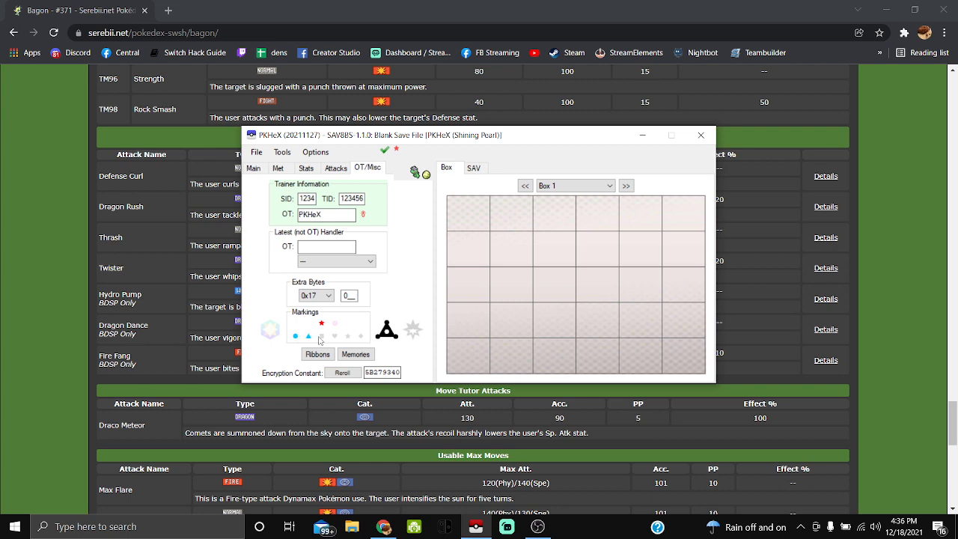
{"action": "left_click", "coordinate": [359, 335]}
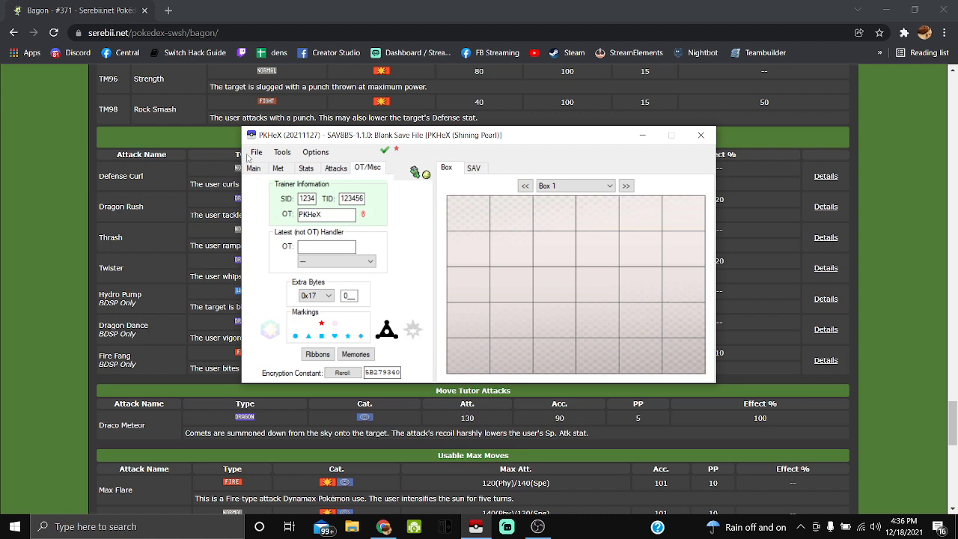
{"action": "left_click", "coordinate": [253, 168]}
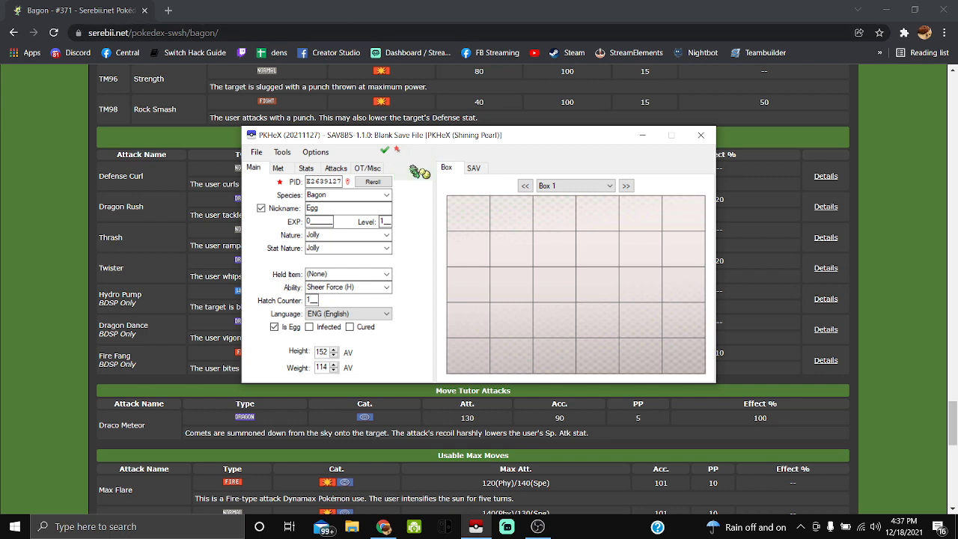
- Store the finished Bagon egg in Box 1, slot 1
{"action": "left_click", "coordinate": [467, 213]}
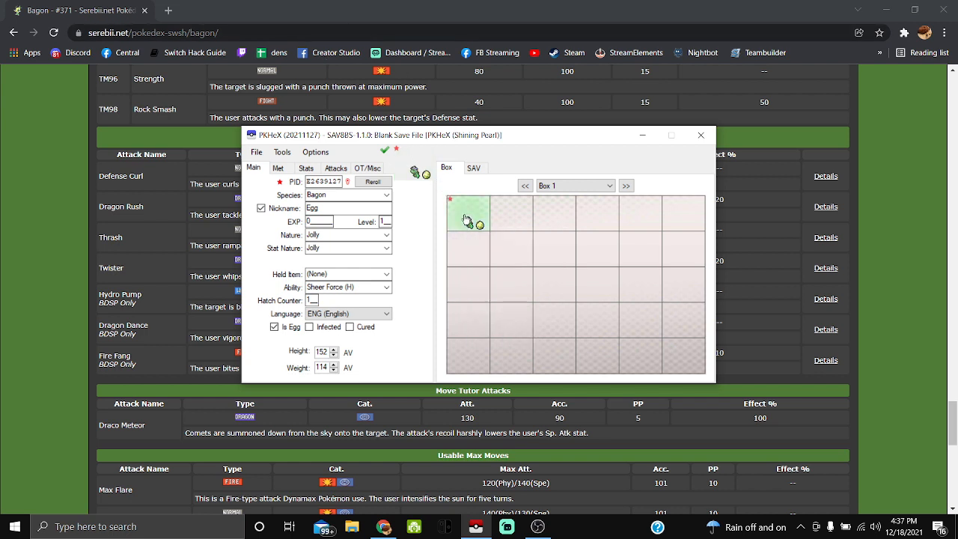
{"action": "mouse_move", "coordinate": [401, 275]}
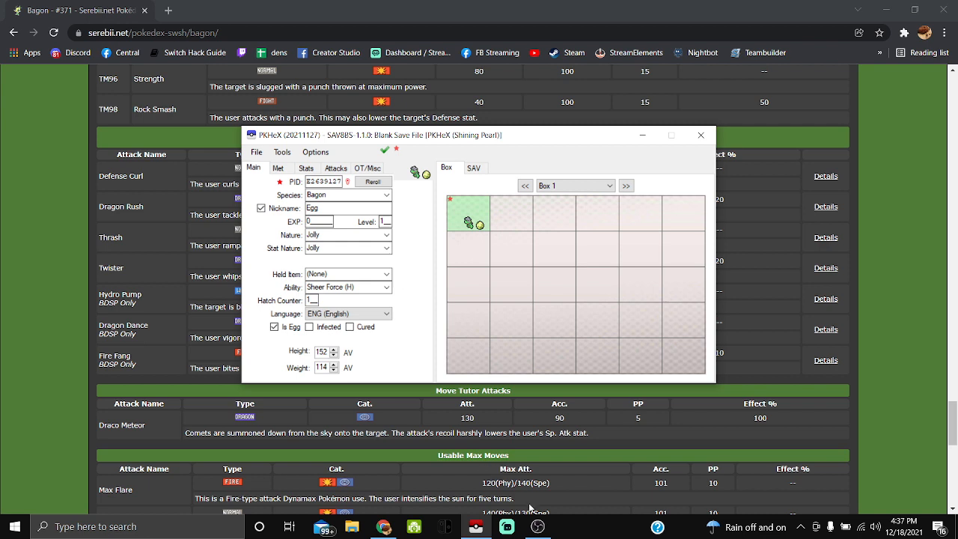
{"action": "mouse_move", "coordinate": [509, 326]}
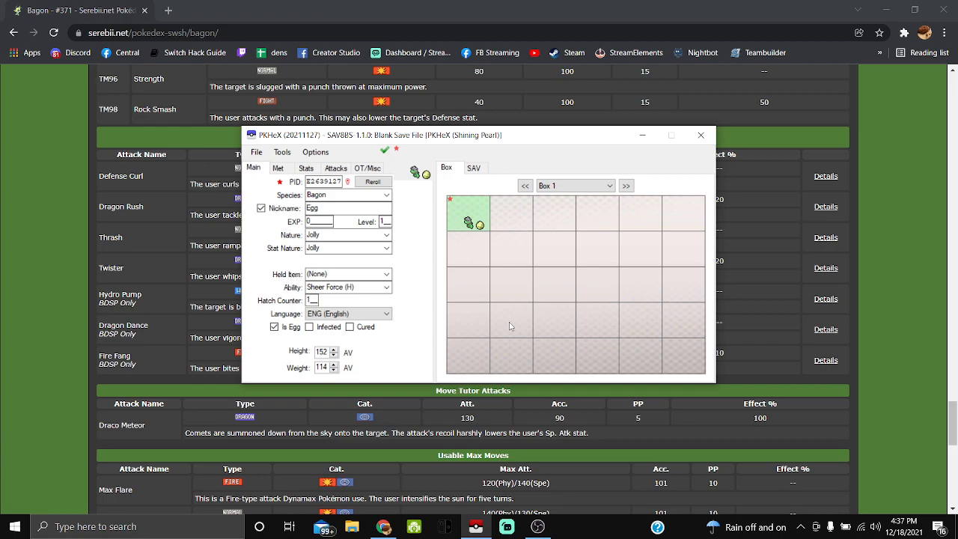
{"action": "mouse_move", "coordinate": [527, 447]}
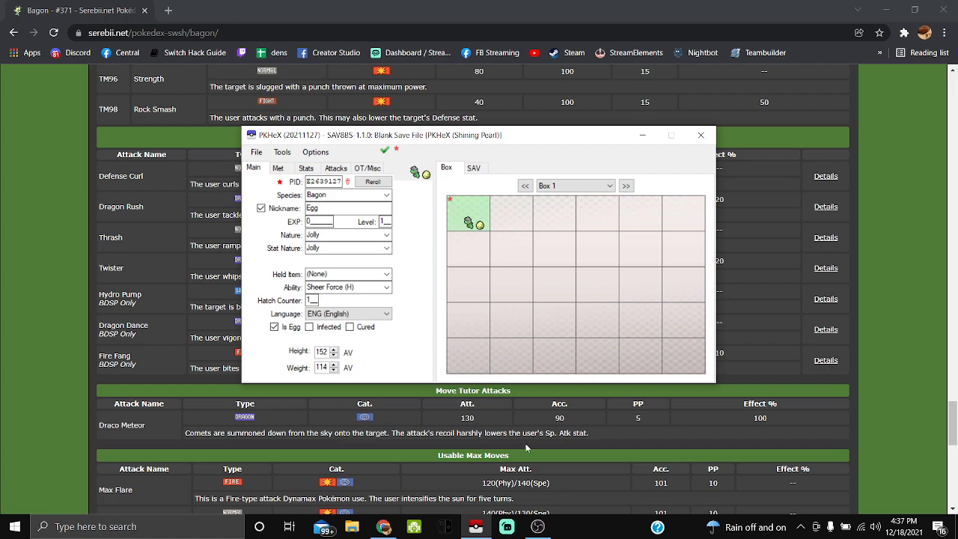